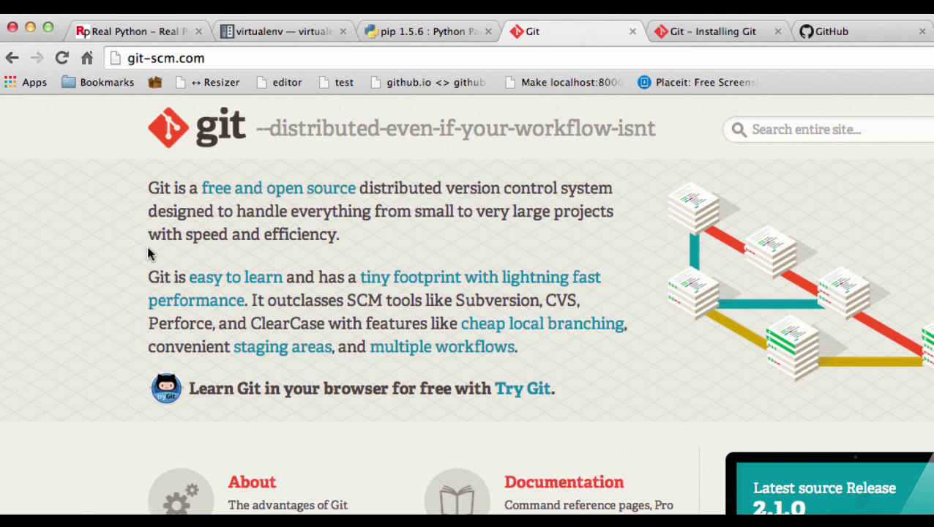
{"action": "mouse_move", "coordinate": [428, 29]}
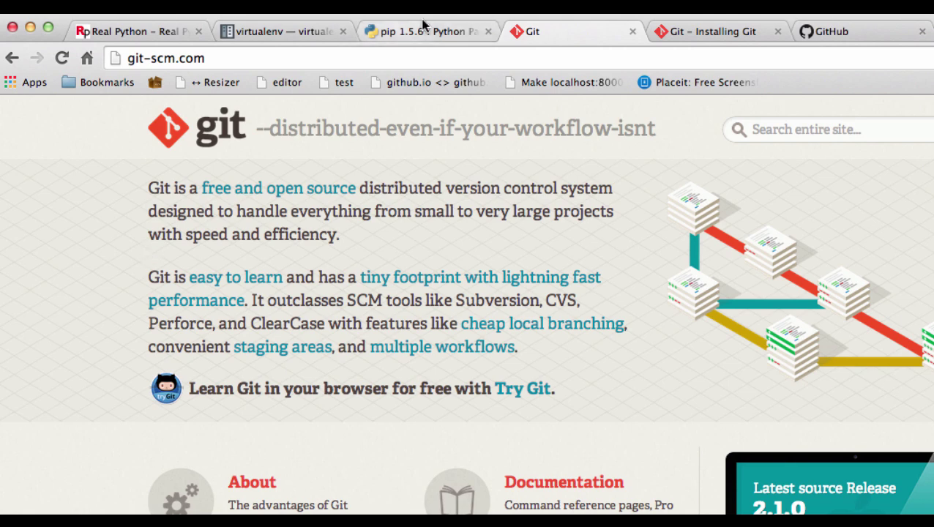
Step: View the Git book's Installing Git chapter, then switch to the signed-in GitHub home feed
{"action": "left_click", "coordinate": [710, 32]}
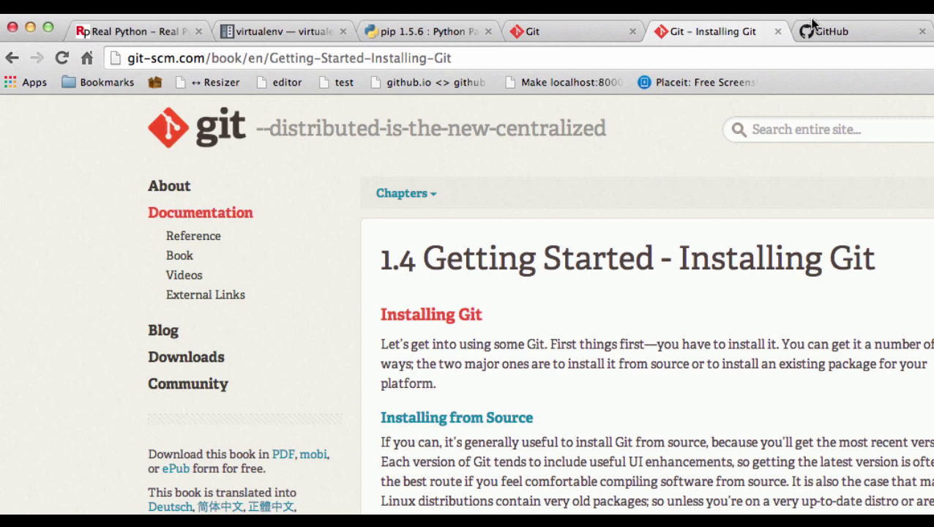
{"action": "left_click", "coordinate": [835, 30]}
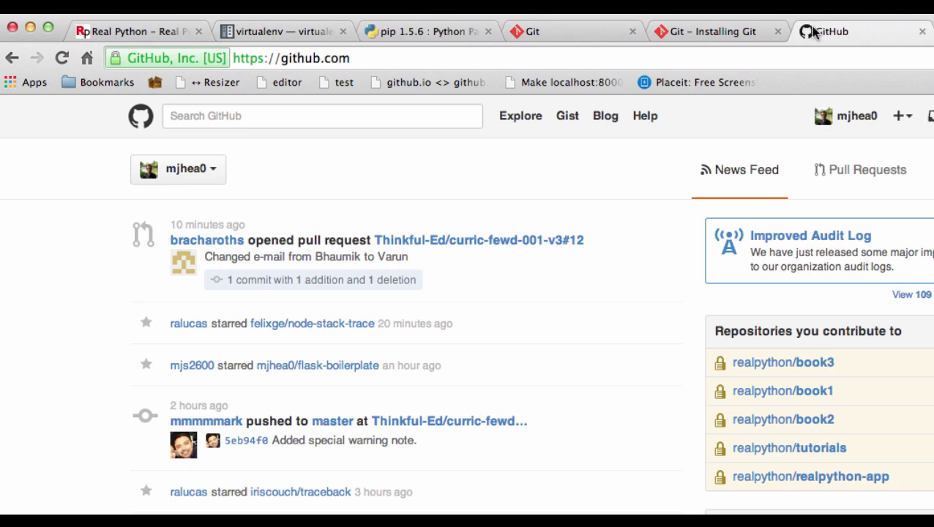
Step: Navigate to git-workflow.md, the Basic Git/Github Workflow guide, in the thinkful-mentor repository
{"action": "left_click", "coordinate": [533, 32]}
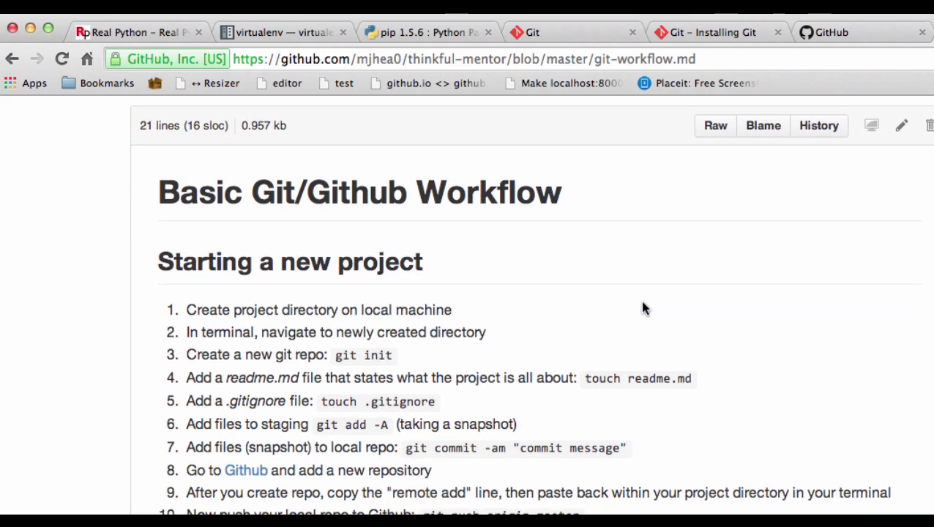
Step: Scroll the workflow guide down to its 'Updating an existing project' staging, commit and push steps
{"action": "scroll", "scroll_direction": "down", "scroll_amount": 3}
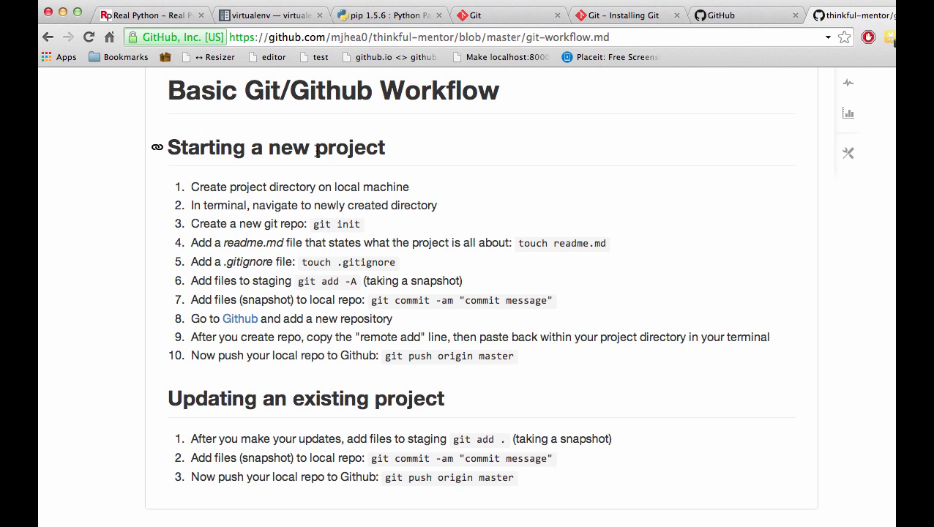
{"action": "mouse_move", "coordinate": [638, 390]}
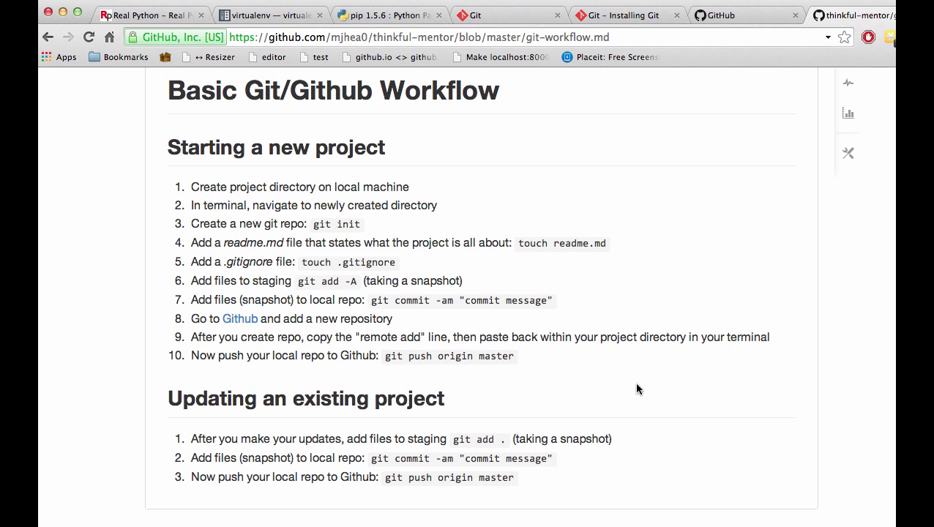
{"action": "mouse_move", "coordinate": [469, 389]}
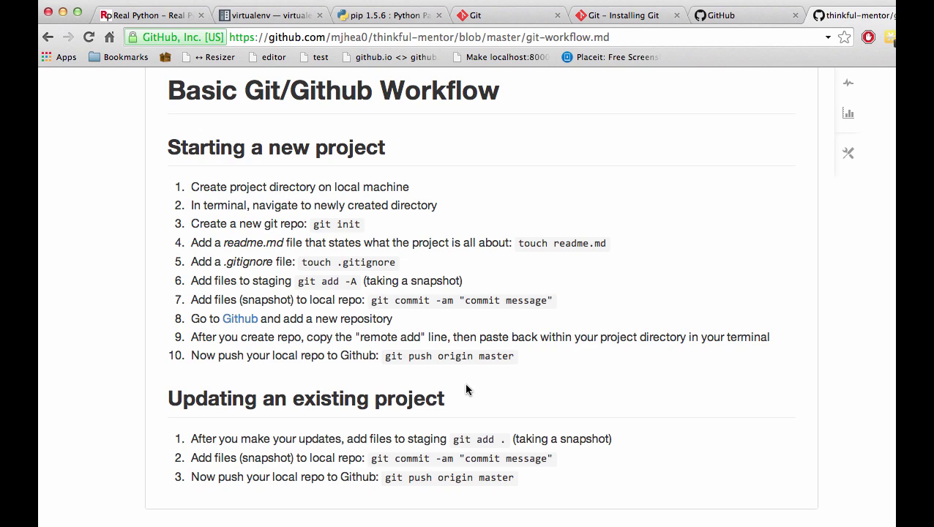
{"action": "mouse_move", "coordinate": [450, 168]}
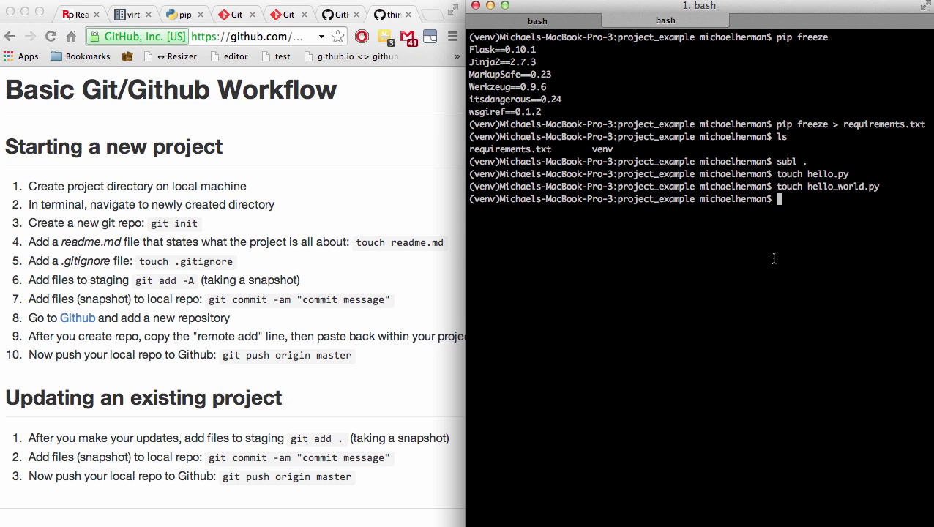
Step: Run git init in project_example and create readme.md with touch
{"action": "type", "text": "git init"}
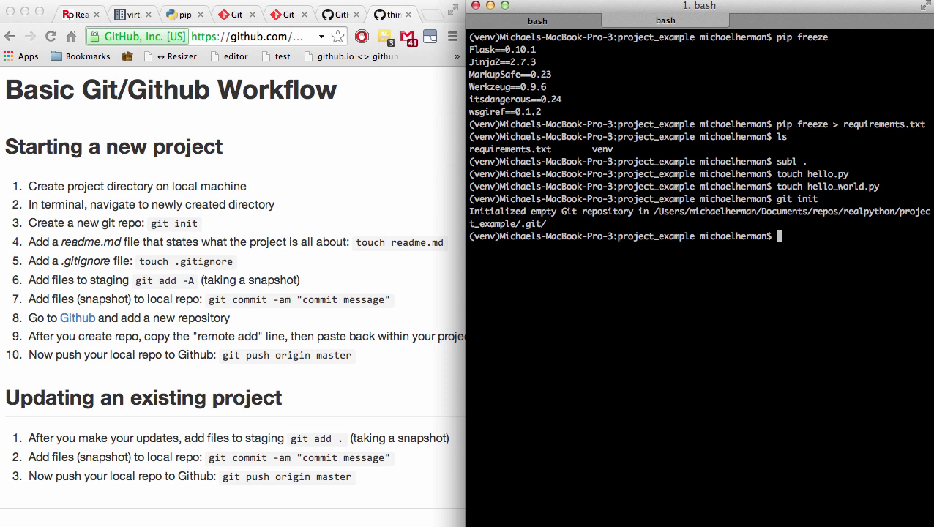
{"action": "mouse_move", "coordinate": [319, 247]}
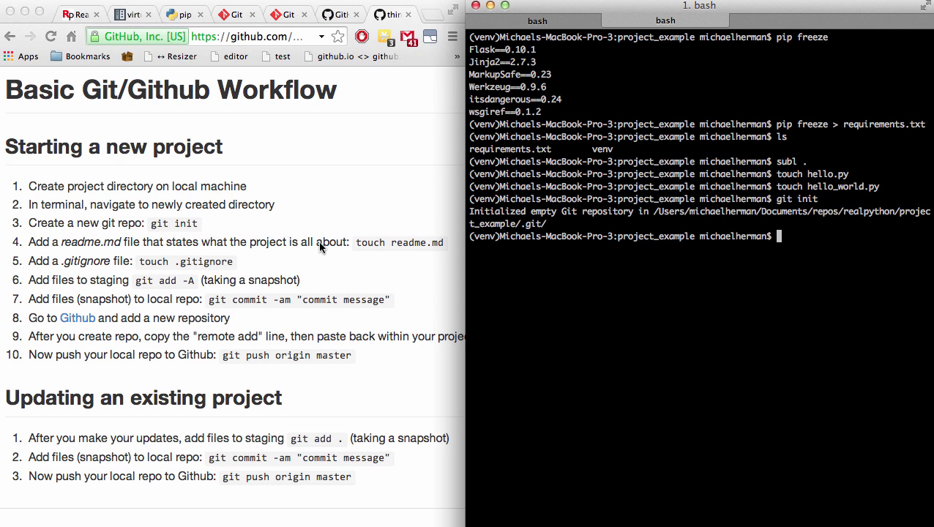
{"action": "type", "text": "t"}
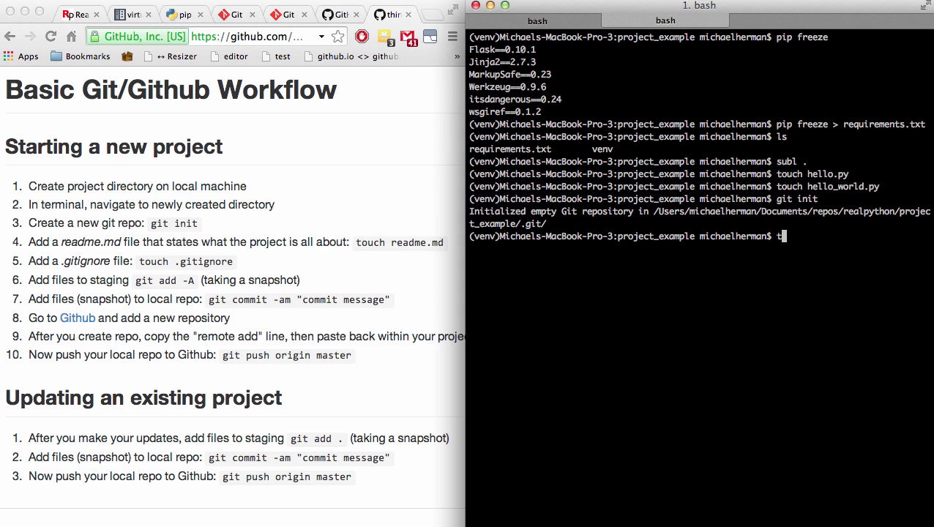
{"action": "type", "text": "touch readme.md"}
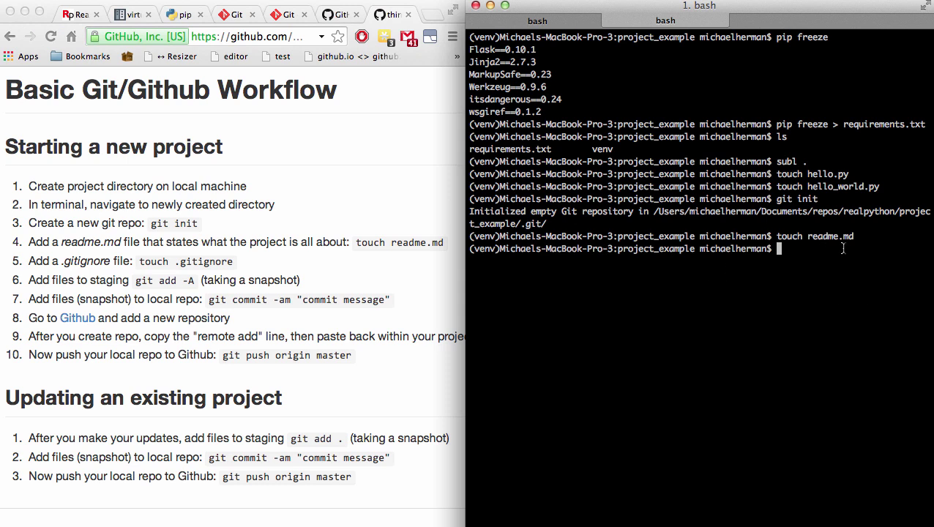
{"action": "mouse_move", "coordinate": [834, 295]}
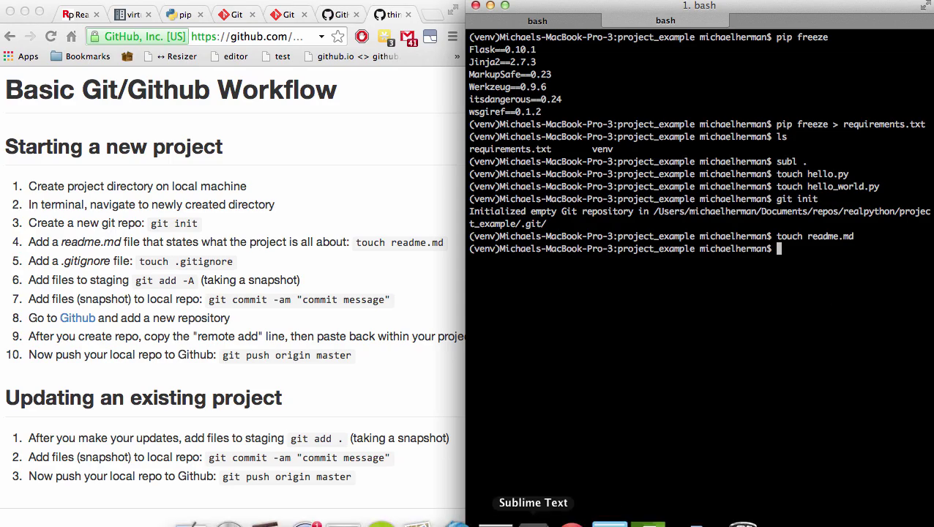
Step: Write readme.md describing the Python project example, listing virtualenv, pip and git
{"action": "left_click", "coordinate": [533, 504]}
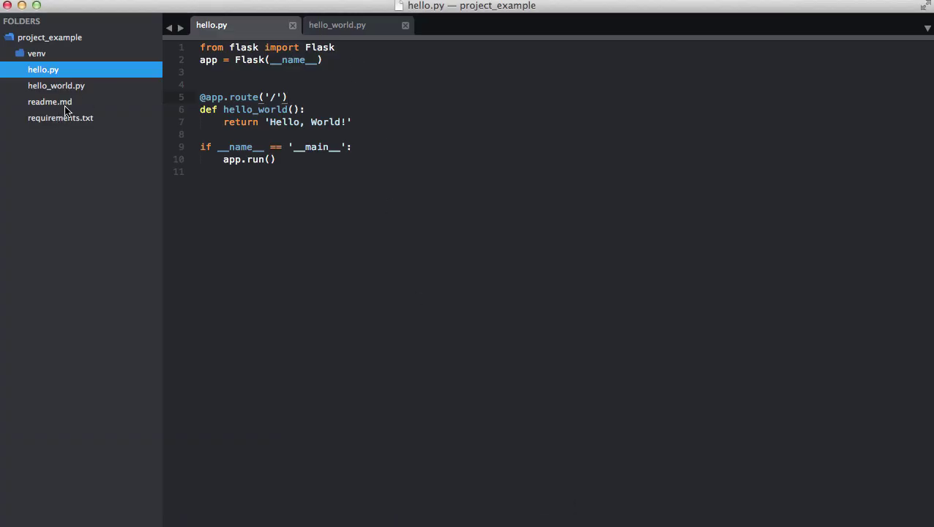
{"action": "left_click", "coordinate": [49, 103]}
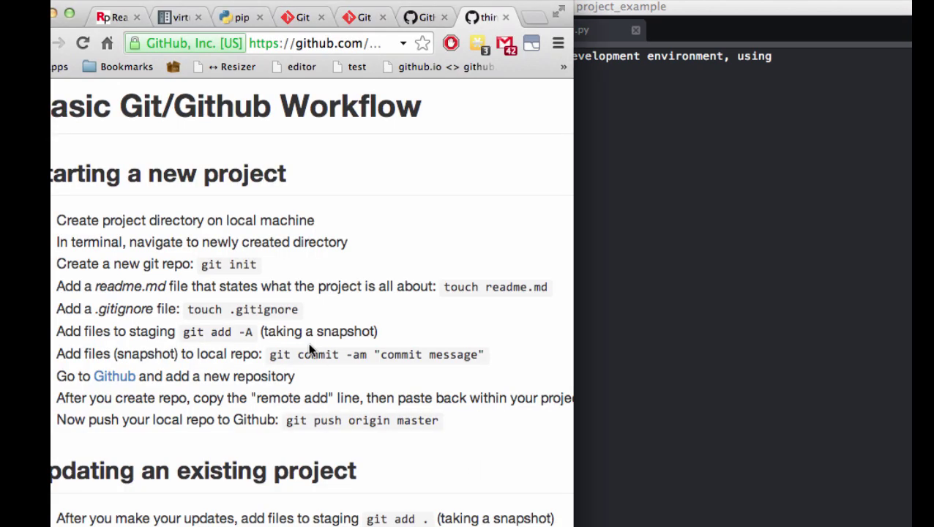
{"action": "mouse_move", "coordinate": [349, 366]}
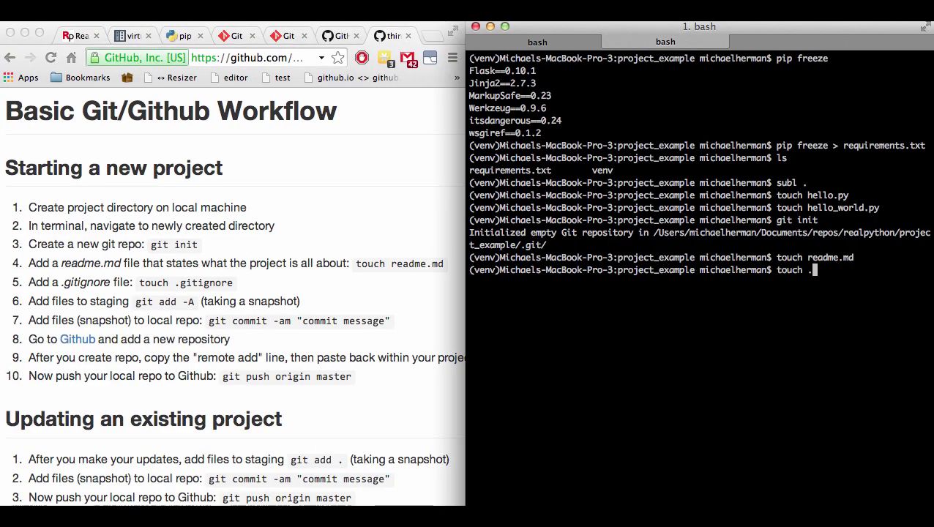
{"action": "type", "text": "git"}
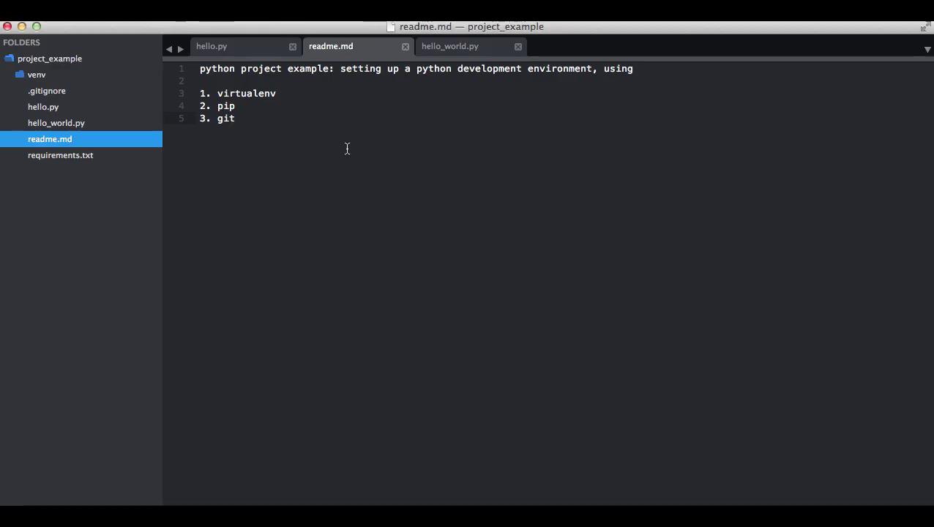
{"action": "mouse_move", "coordinate": [70, 95]}
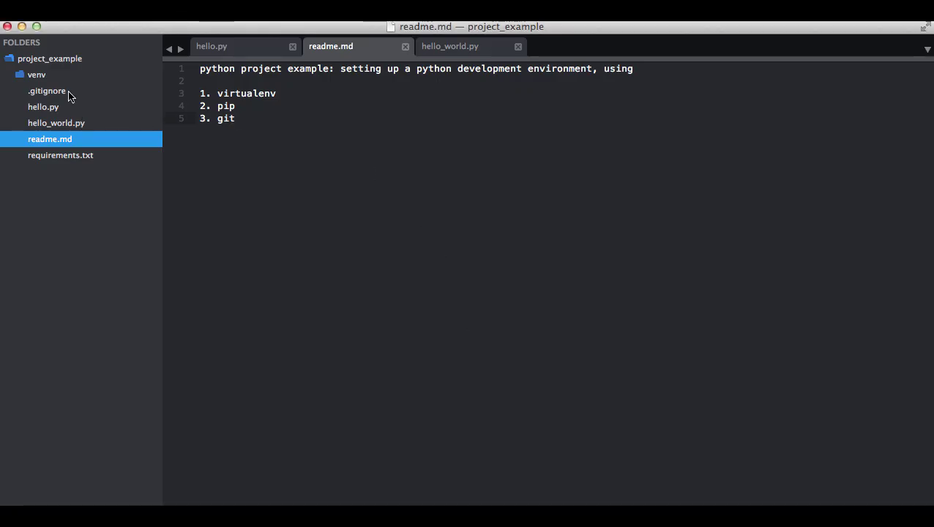
Step: Add venv, .pyc and .DS_Store entries to .gitignore and save it
{"action": "left_click", "coordinate": [46, 91]}
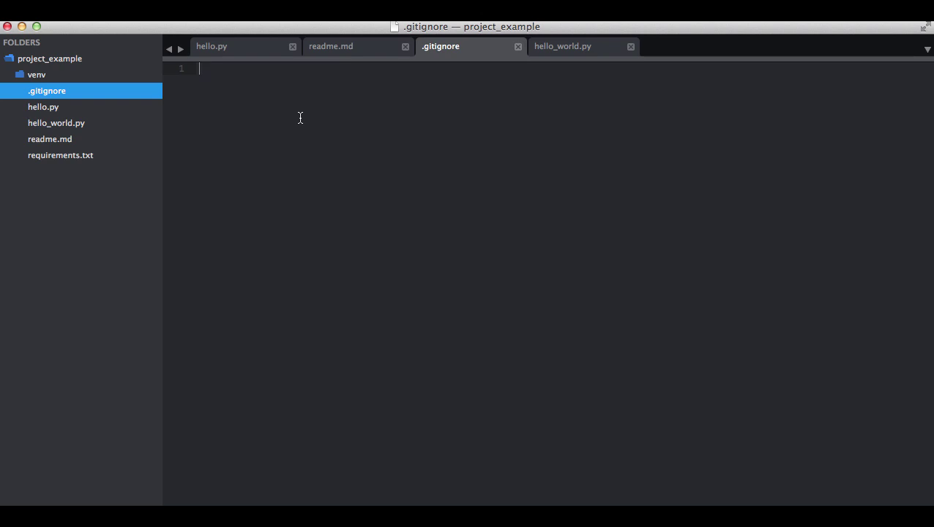
{"action": "type", "text": "venv"}
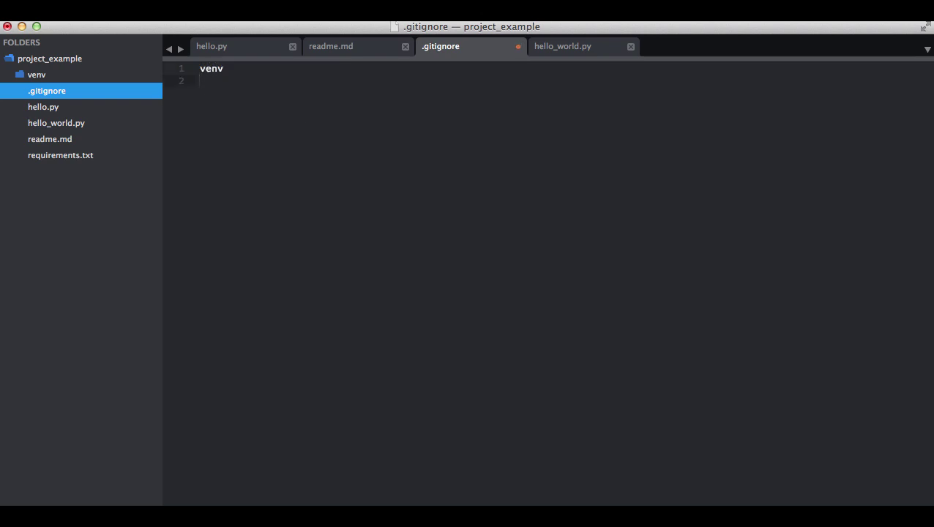
{"action": "type", "text": ".pyc"}
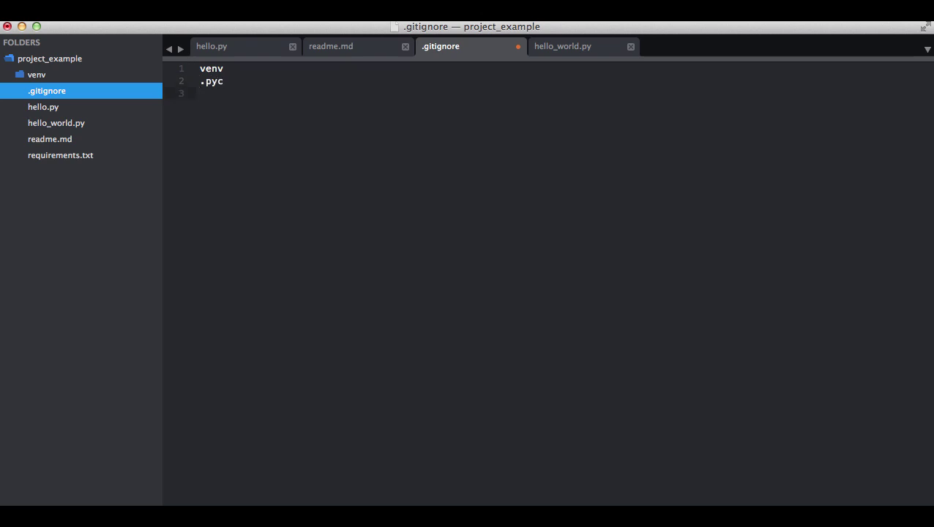
{"action": "type", "text": ".DS"}
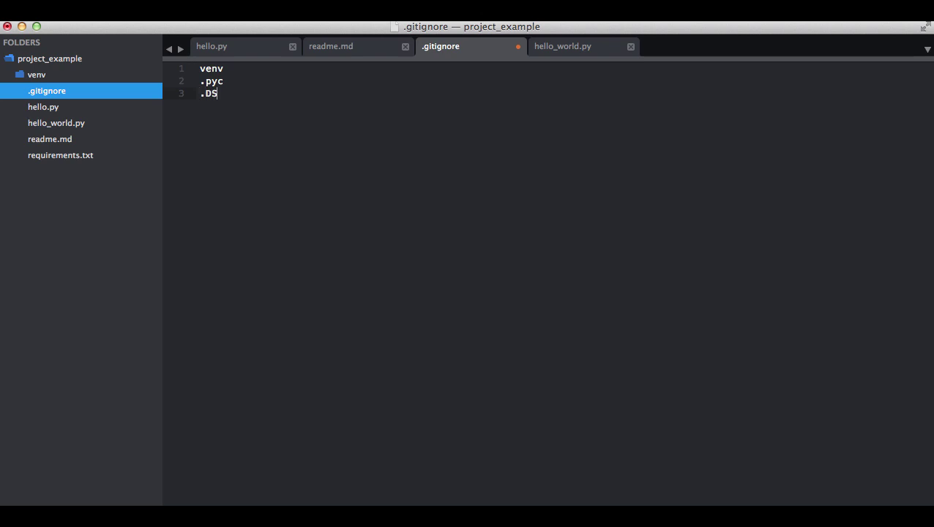
{"action": "type", "text": "_Store"}
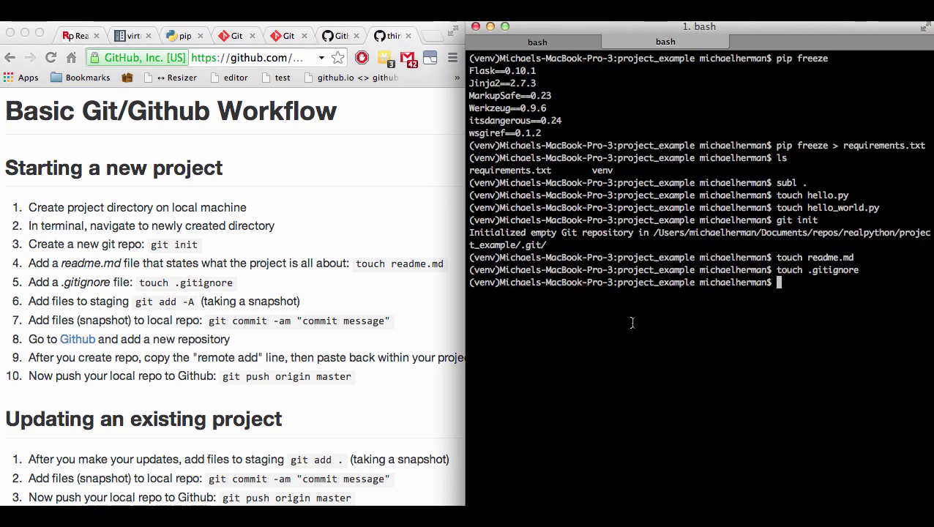
Step: Stage all files with git add -A and commit them as "started a new python project"
{"action": "type", "text": "git add -A"}
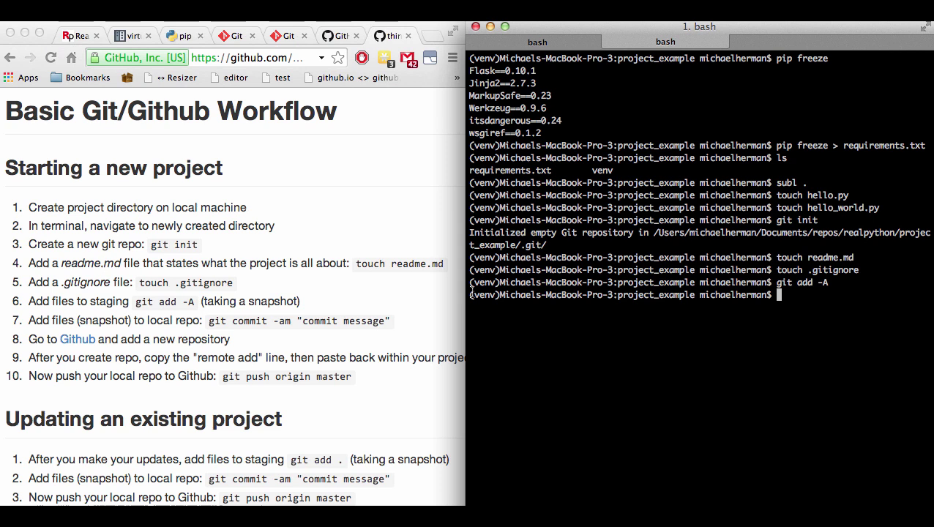
{"action": "mouse_move", "coordinate": [491, 315]}
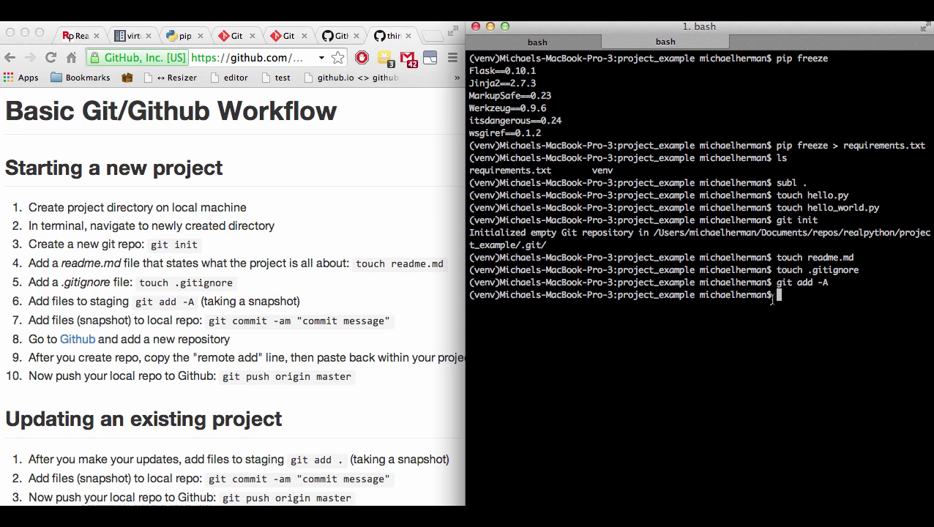
{"action": "mouse_move", "coordinate": [793, 296]}
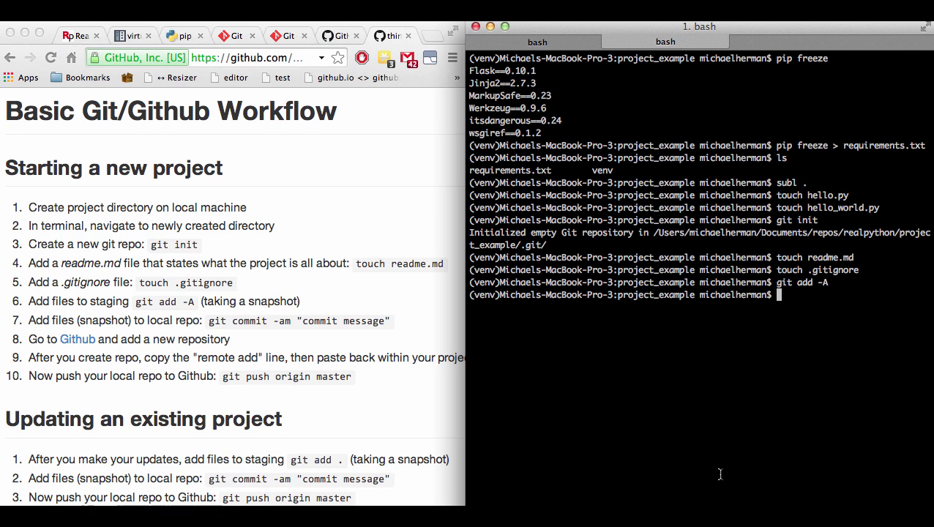
{"action": "type", "text": "git commit -am \"commit message"}
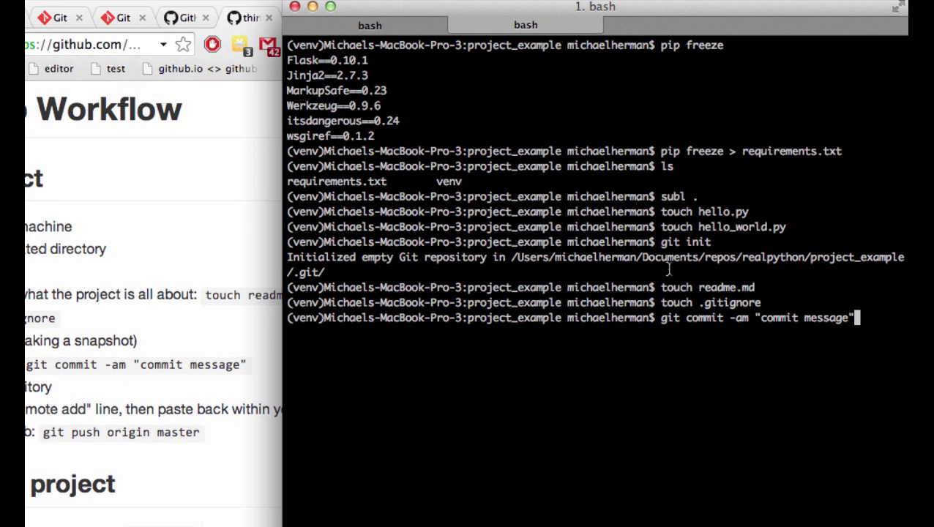
{"action": "mouse_move", "coordinate": [843, 326]}
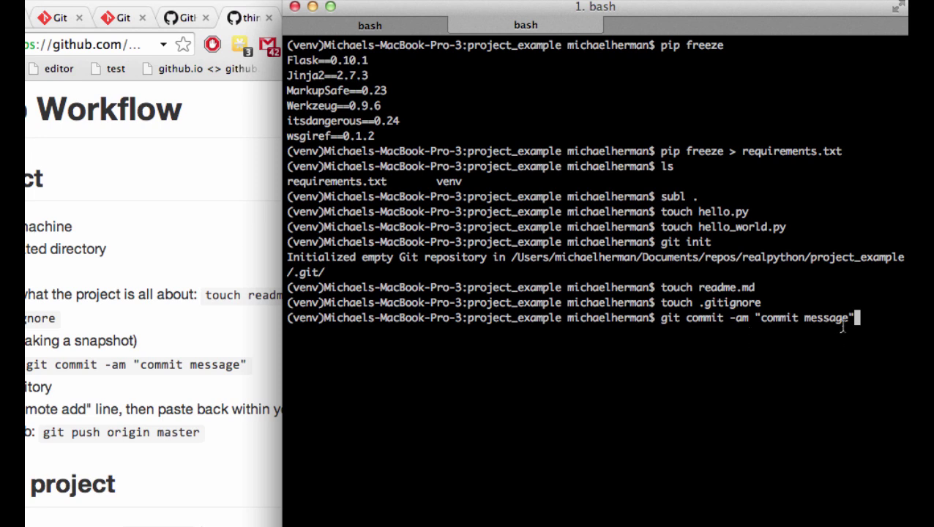
{"action": "mouse_move", "coordinate": [813, 375]}
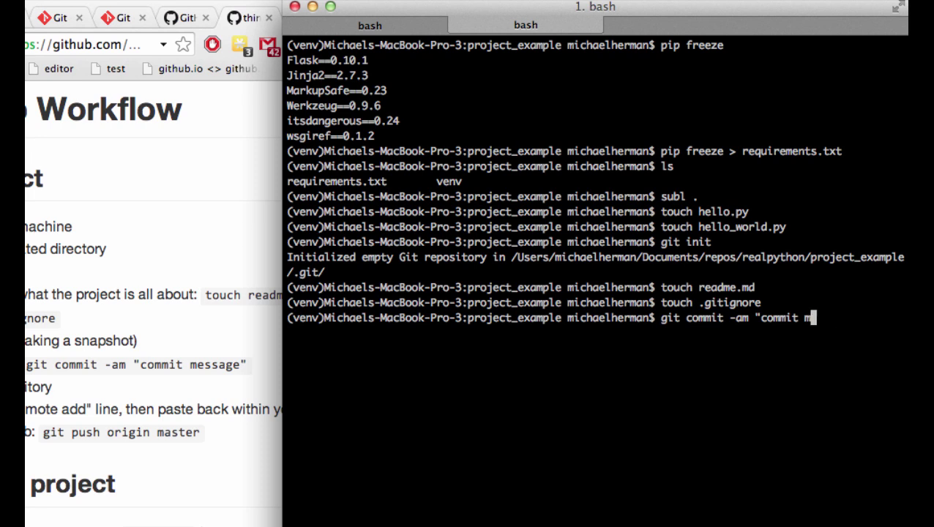
{"action": "type", "text": "started a"}
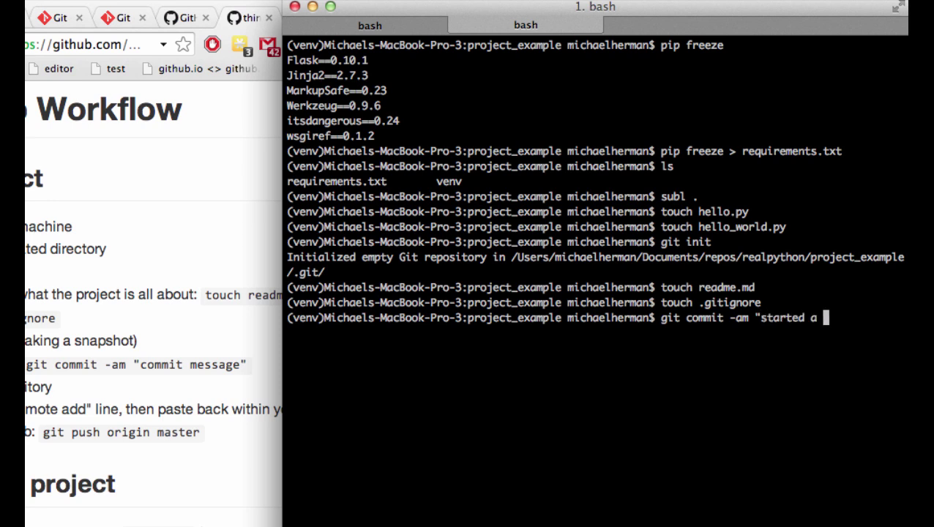
{"action": "type", "text": "new python"}
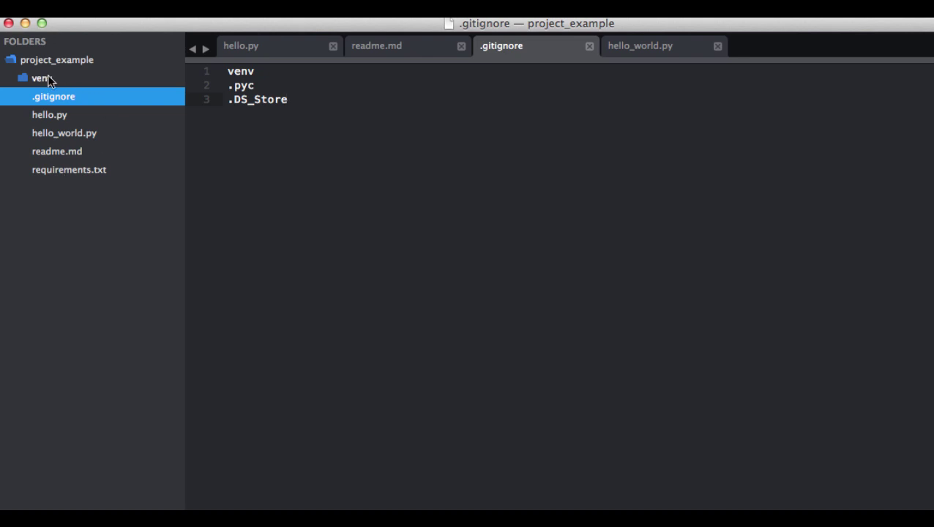
{"action": "mouse_move", "coordinate": [46, 84]}
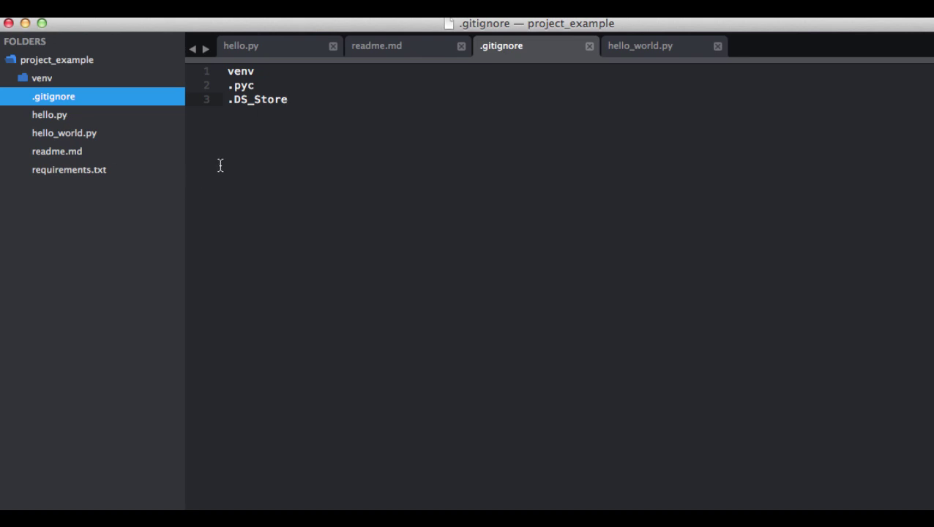
{"action": "mouse_move", "coordinate": [533, 275]}
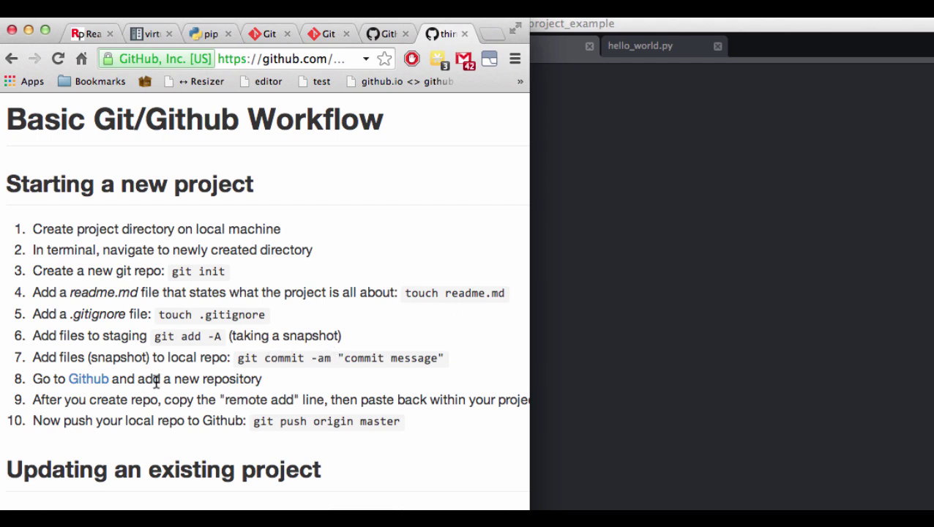
{"action": "mouse_move", "coordinate": [695, 438]}
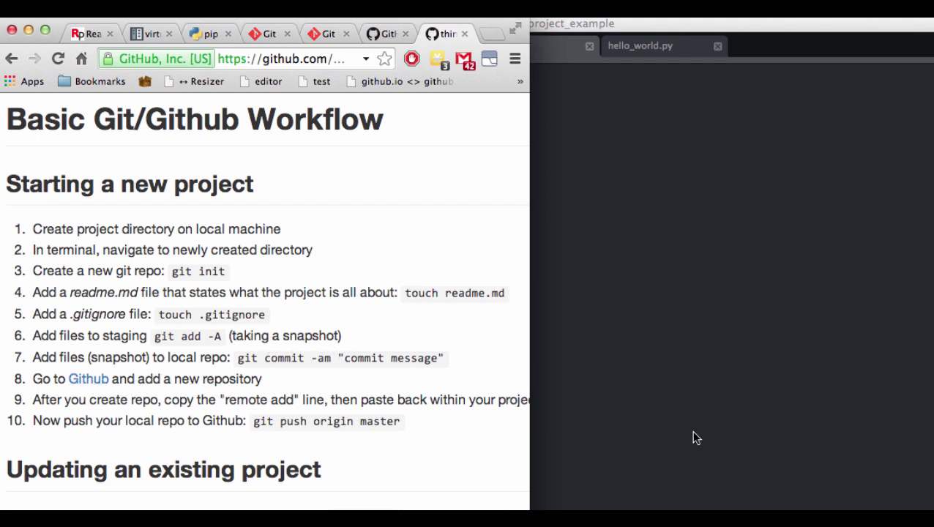
Step: Start a new GitHub repository named project_example
{"action": "left_click", "coordinate": [776, 33]}
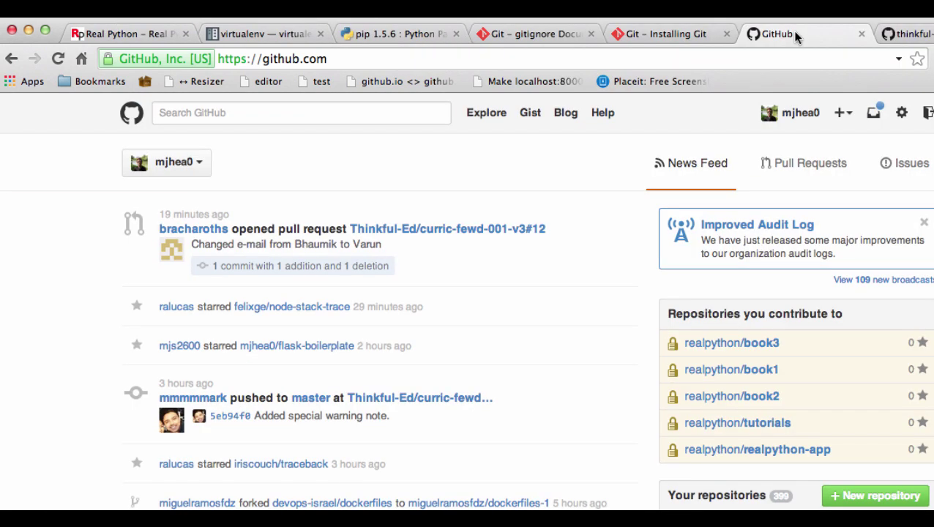
{"action": "mouse_move", "coordinate": [774, 117]}
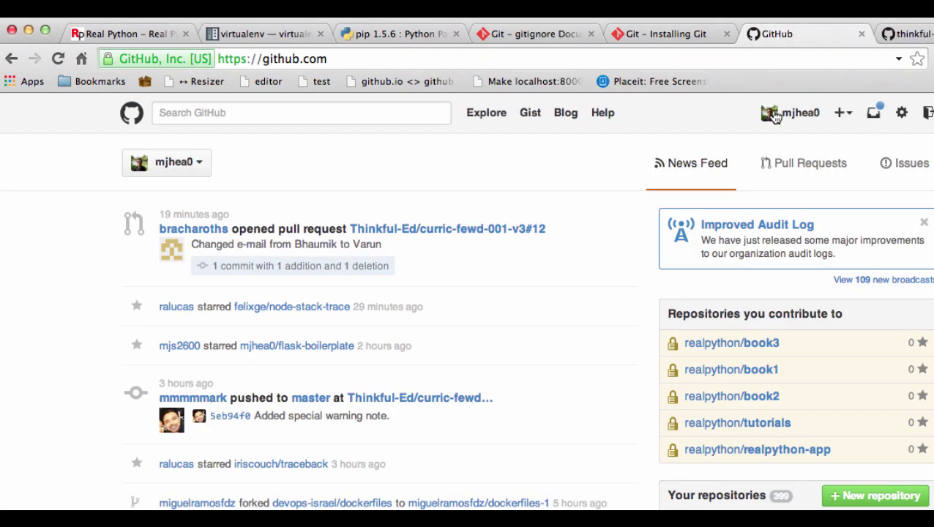
{"action": "mouse_move", "coordinate": [872, 111]}
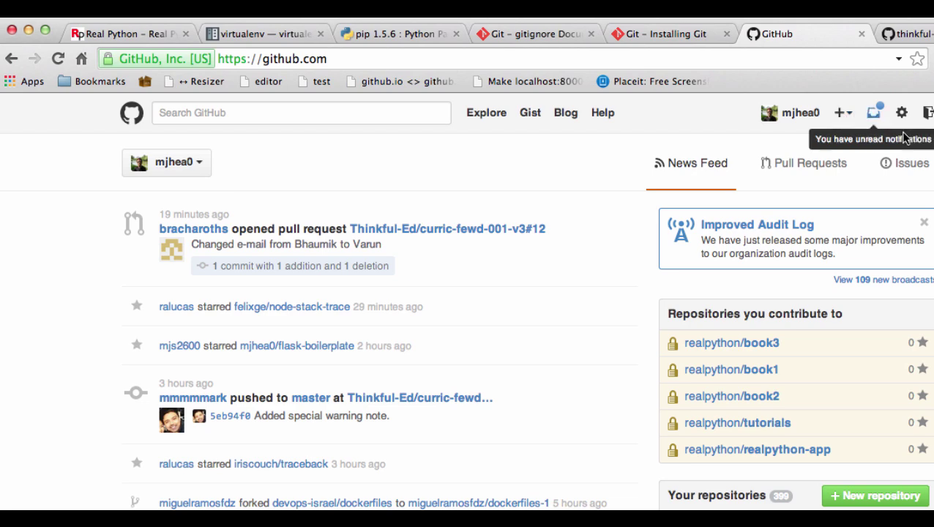
{"action": "scroll", "scroll_direction": "down", "scroll_amount": 3}
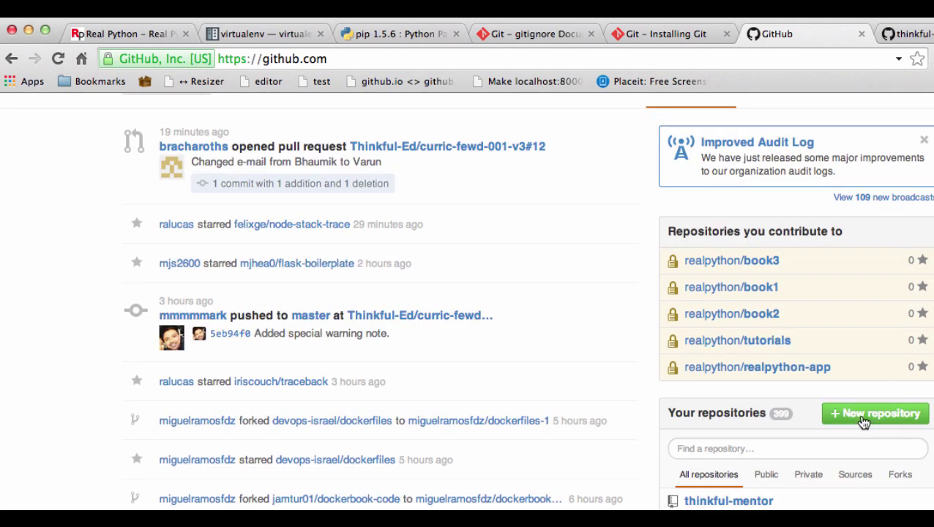
{"action": "left_click", "coordinate": [875, 413]}
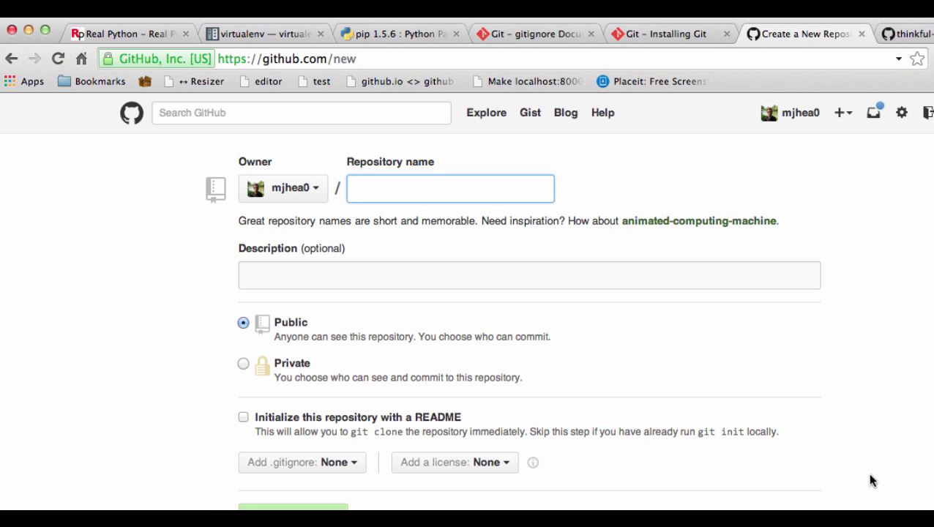
{"action": "type", "text": "project_example"}
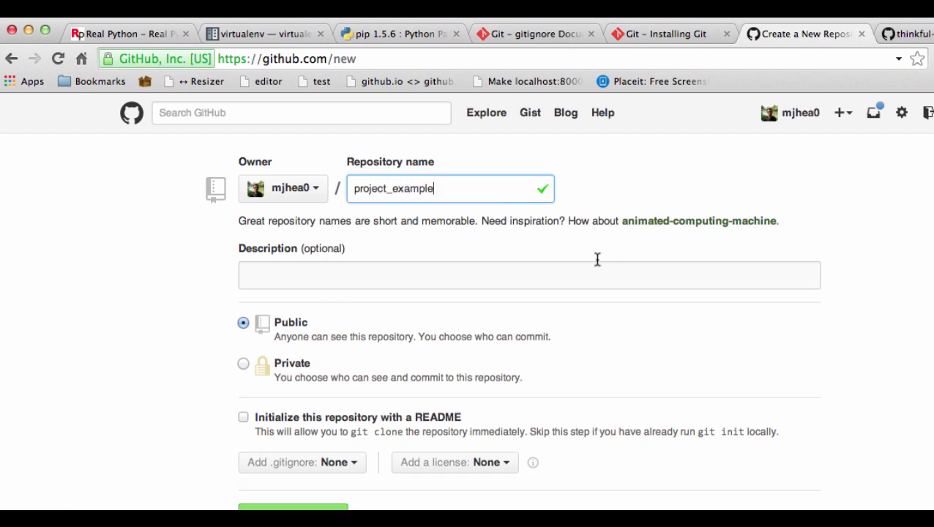
Step: Describe it as "sample python development environment", create it and copy the remote-add command
{"action": "left_click", "coordinate": [528, 275]}
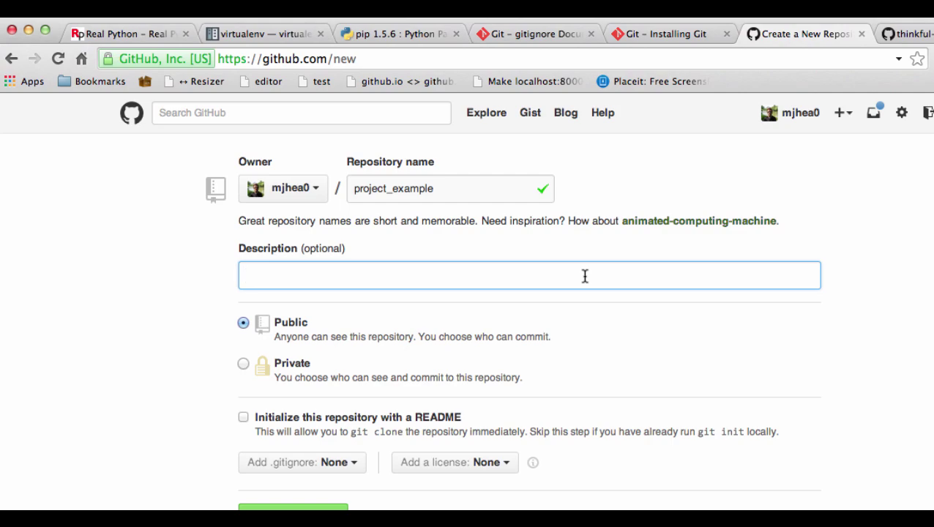
{"action": "type", "text": "sample python development environment"}
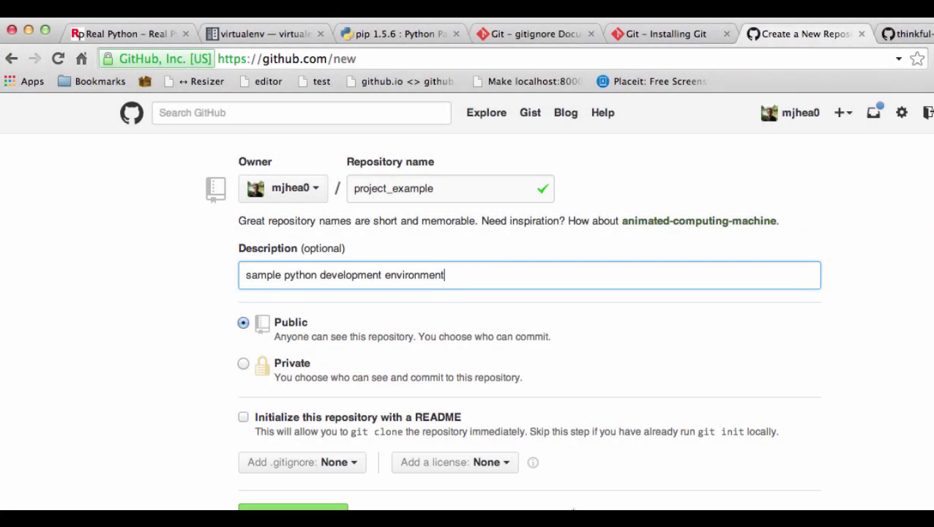
{"action": "left_click", "coordinate": [292, 508]}
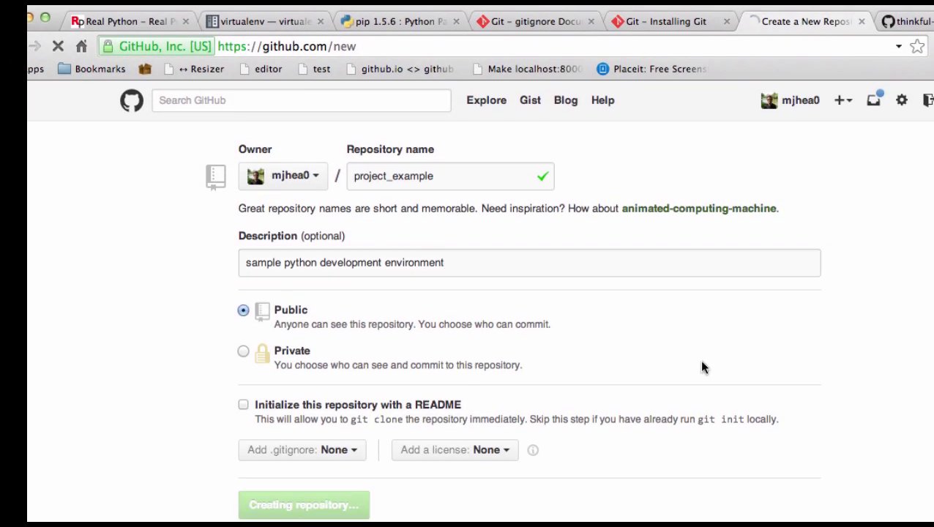
{"action": "left_click", "coordinate": [303, 504]}
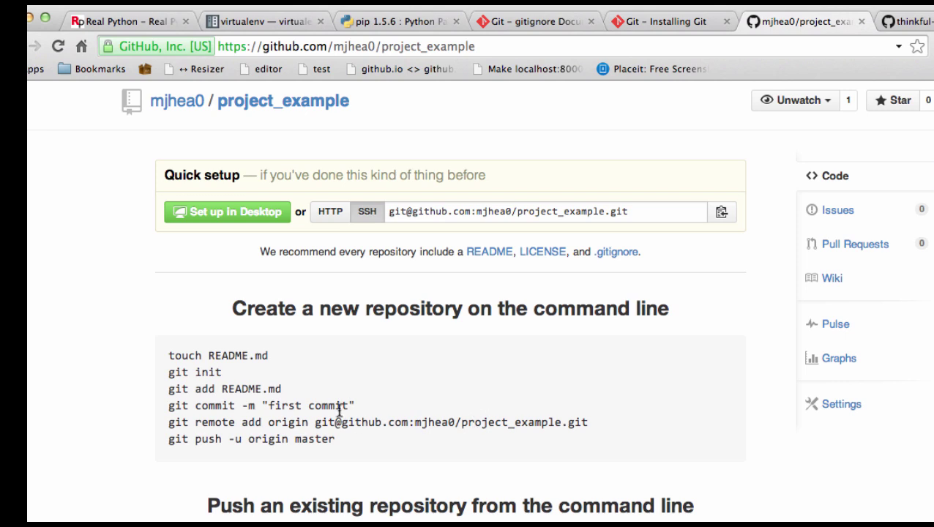
{"action": "mouse_move", "coordinate": [212, 418]}
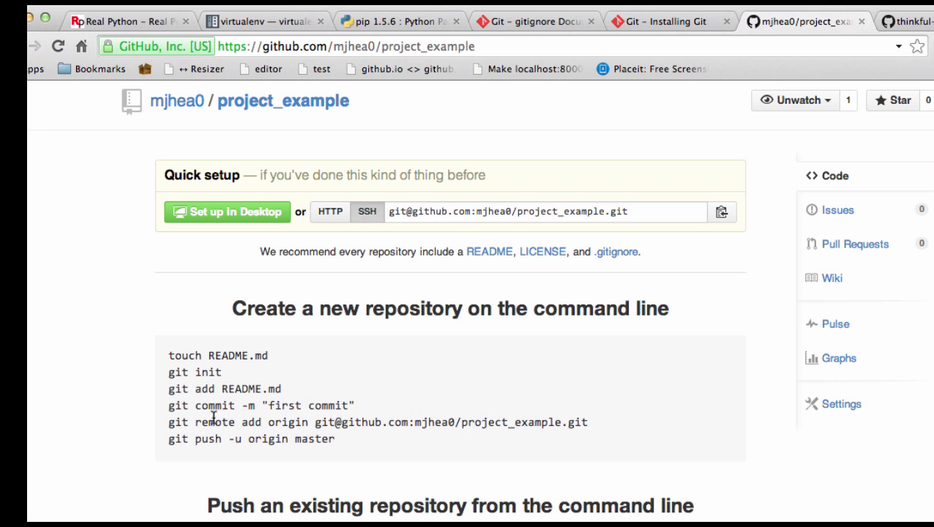
{"action": "mouse_move", "coordinate": [585, 428]}
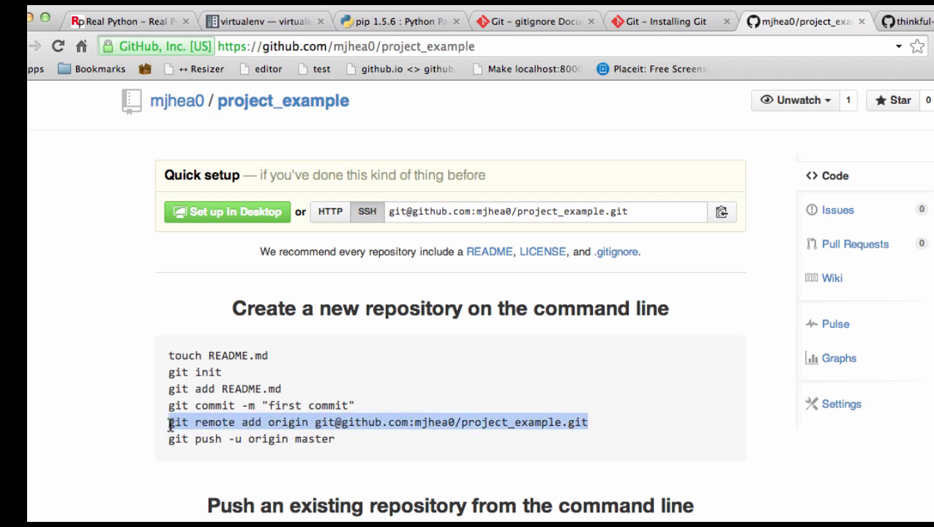
{"action": "mouse_move", "coordinate": [369, 361]}
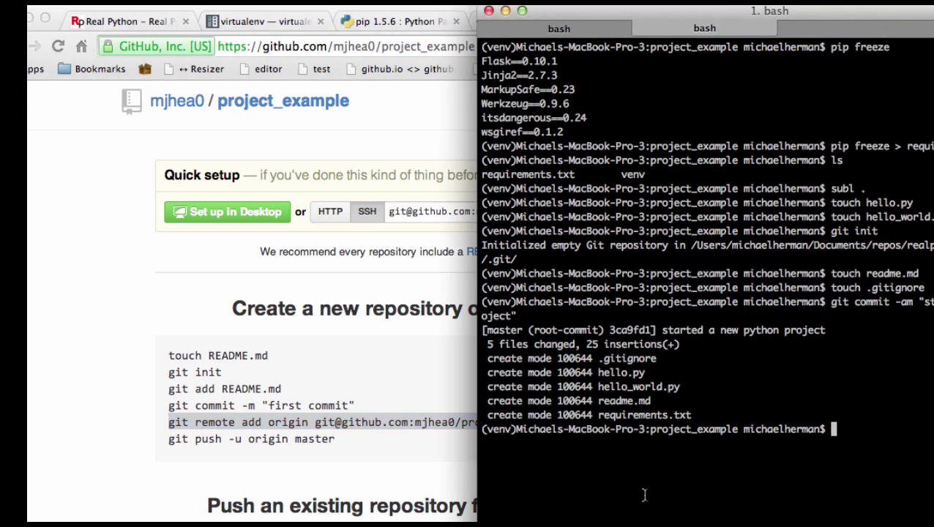
{"action": "type", "text": "git remote add origin git@github.com:mjhea0/project_example.git"}
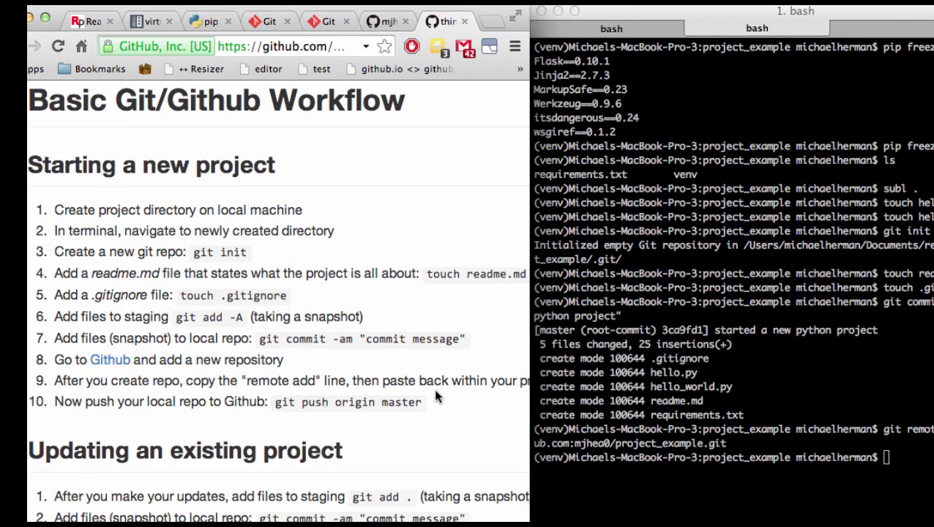
{"action": "mouse_move", "coordinate": [720, 386]}
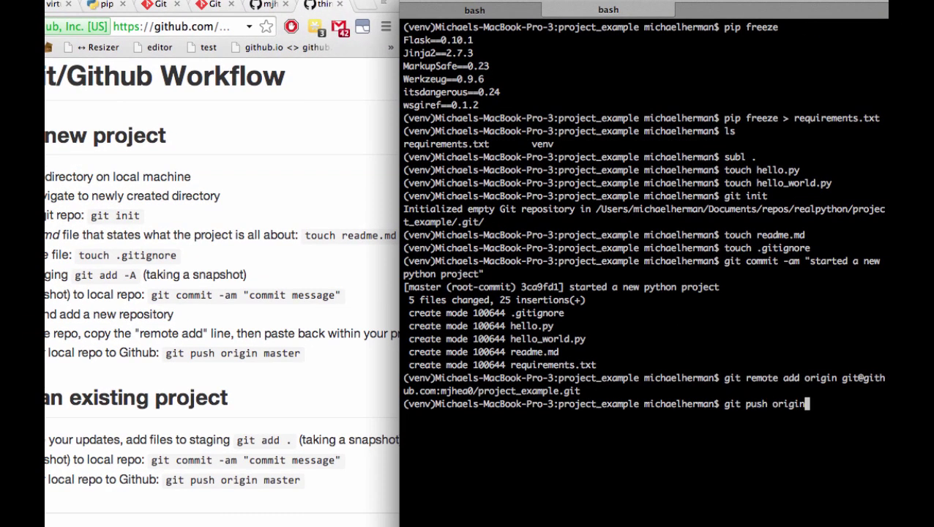
{"action": "key", "text": "Return"}
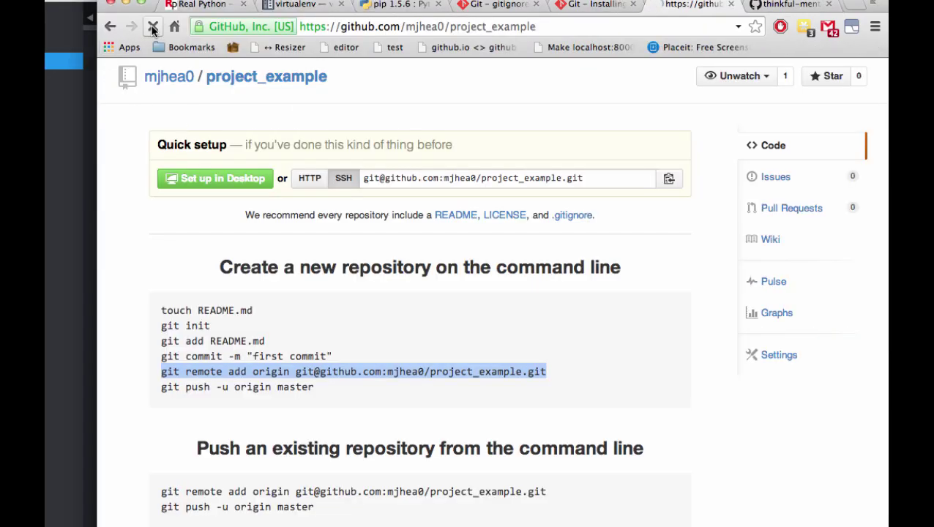
Step: Reload the project_example repository page to see the five pushed files and rendered readme
{"action": "left_click", "coordinate": [152, 26]}
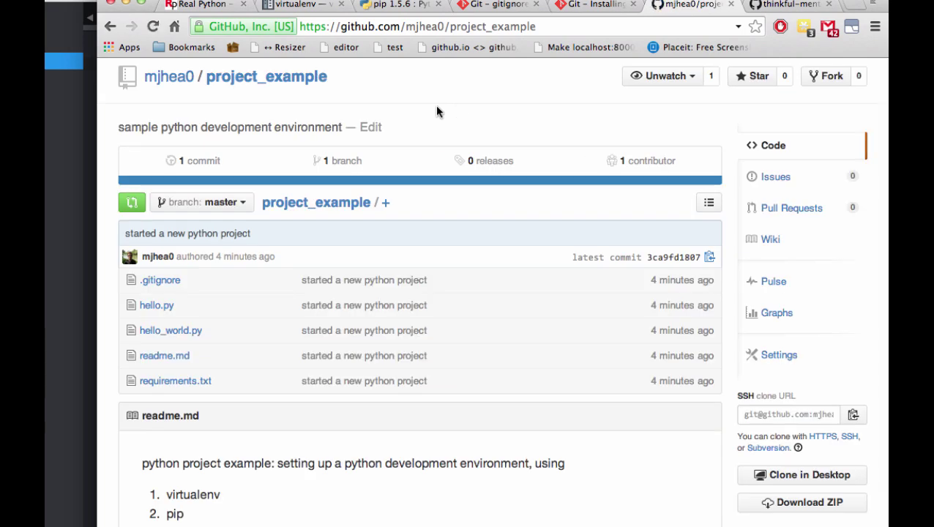
{"action": "scroll", "scroll_direction": "down", "scroll_amount": 3}
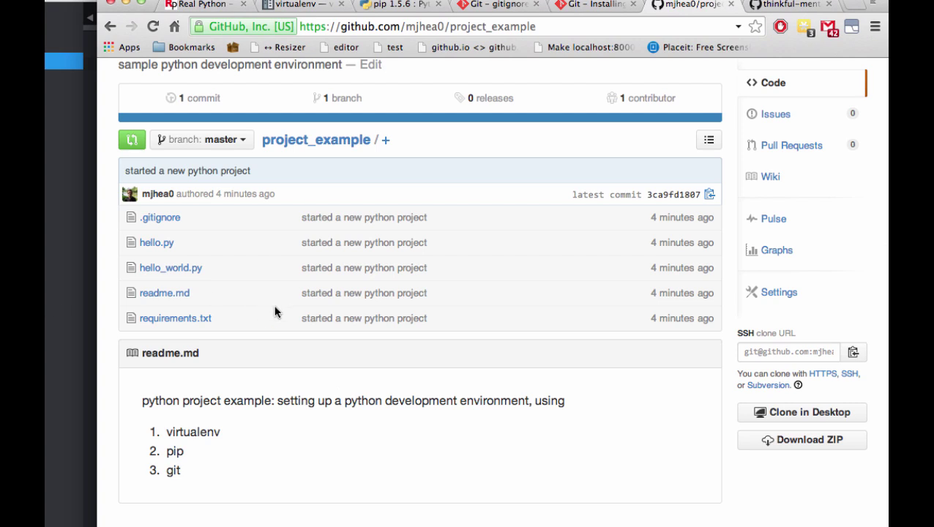
{"action": "scroll", "scroll_direction": "down", "scroll_amount": 3}
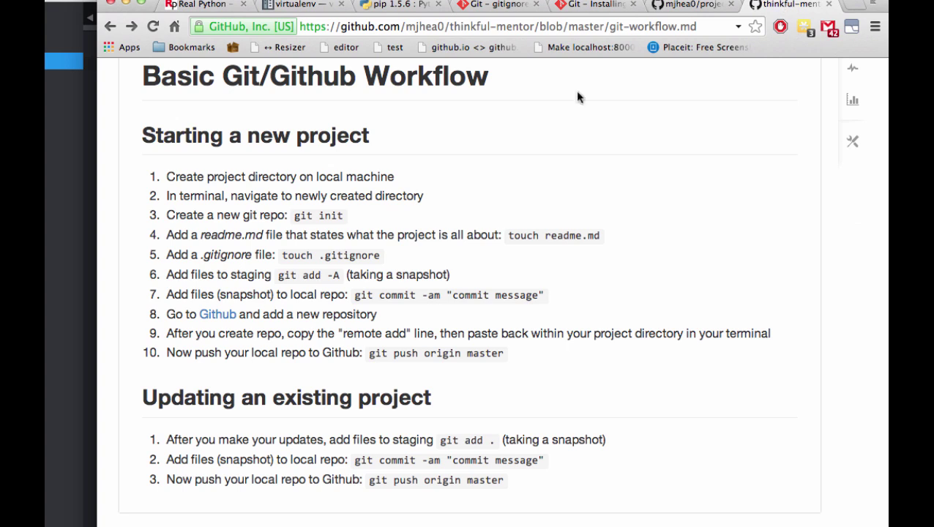
{"action": "mouse_move", "coordinate": [255, 202]}
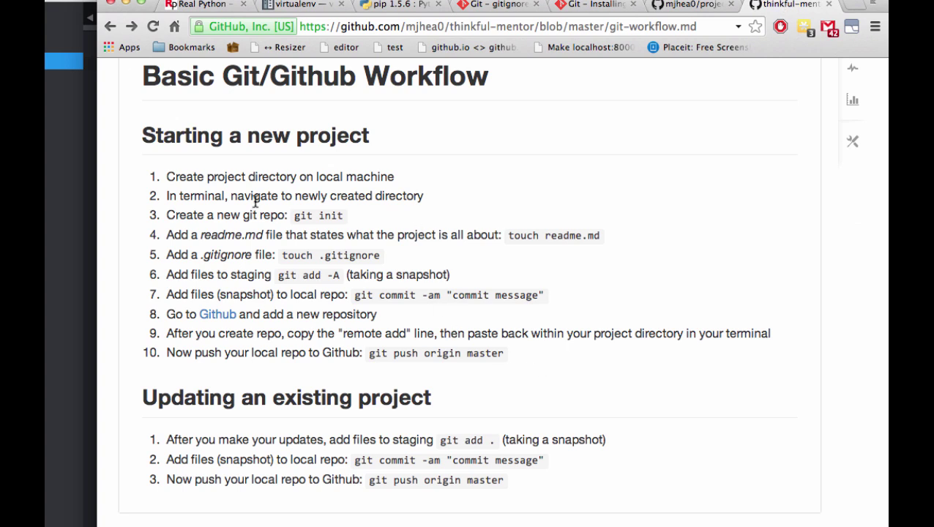
{"action": "mouse_move", "coordinate": [423, 176]}
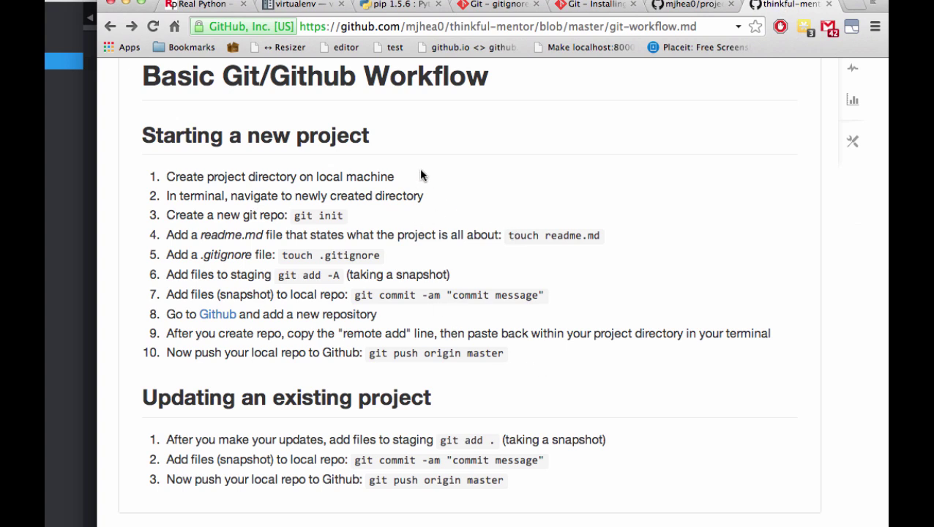
{"action": "scroll", "scroll_direction": "down", "scroll_amount": 3}
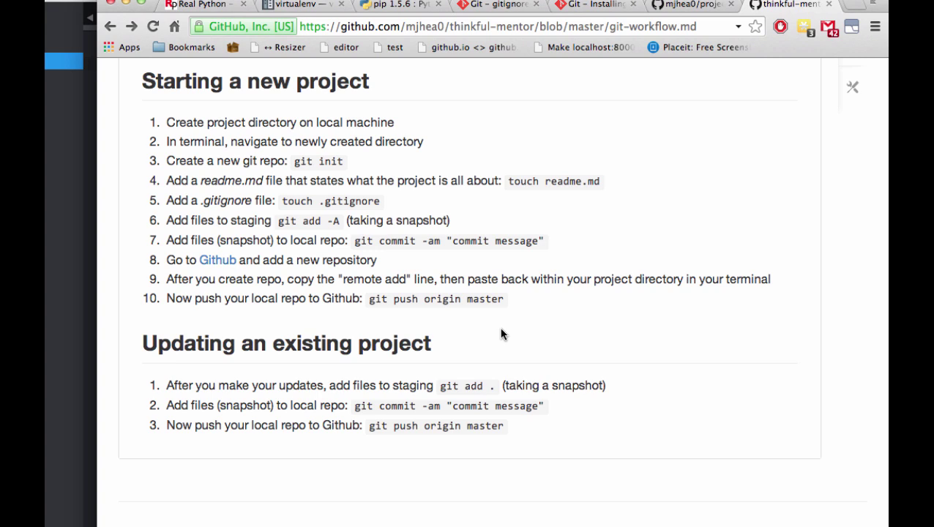
{"action": "mouse_move", "coordinate": [461, 398]}
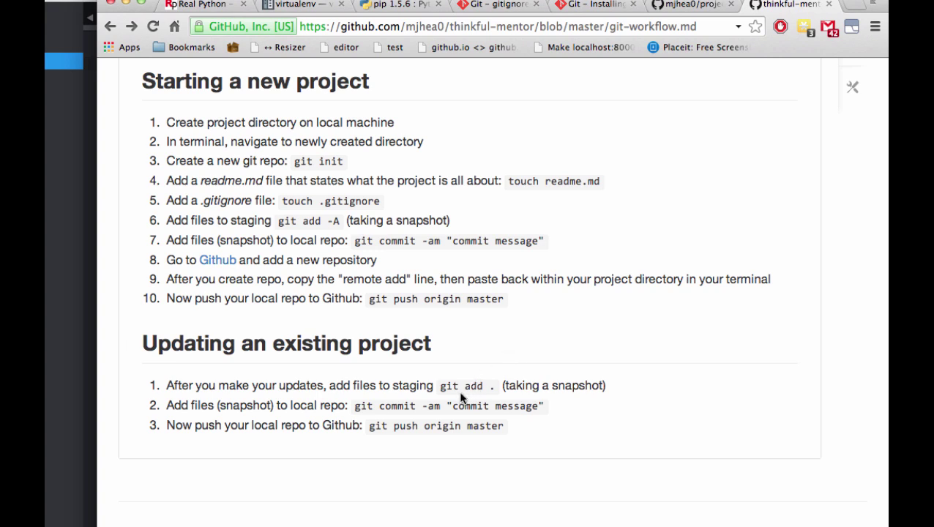
{"action": "mouse_move", "coordinate": [489, 387]}
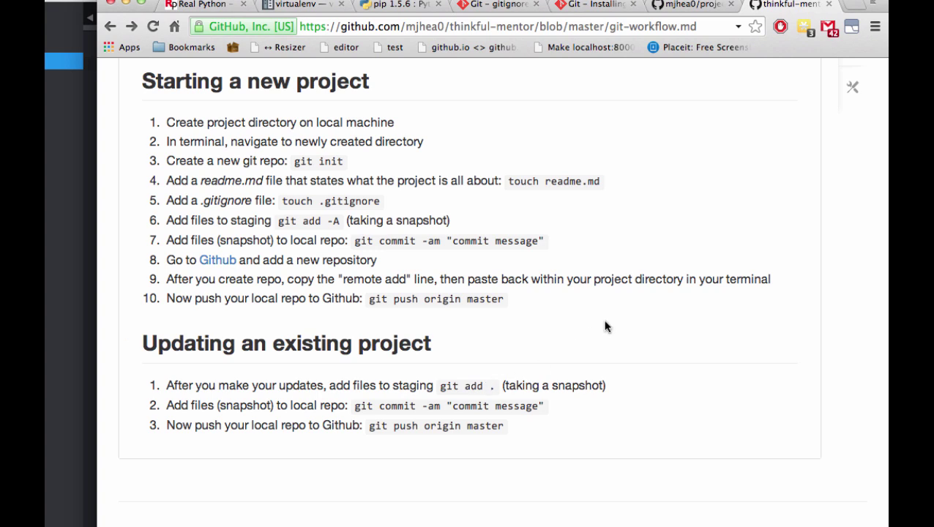
{"action": "mouse_move", "coordinate": [307, 221]}
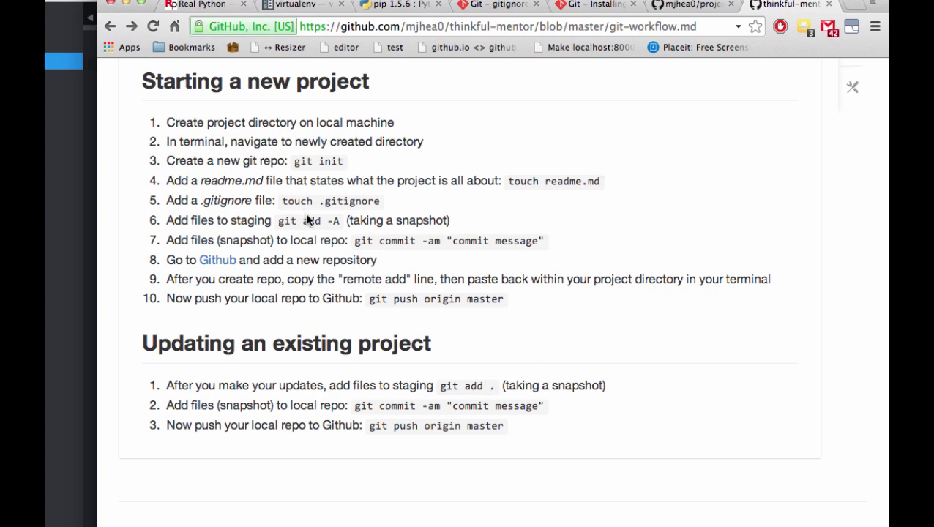
{"action": "mouse_move", "coordinate": [596, 317]}
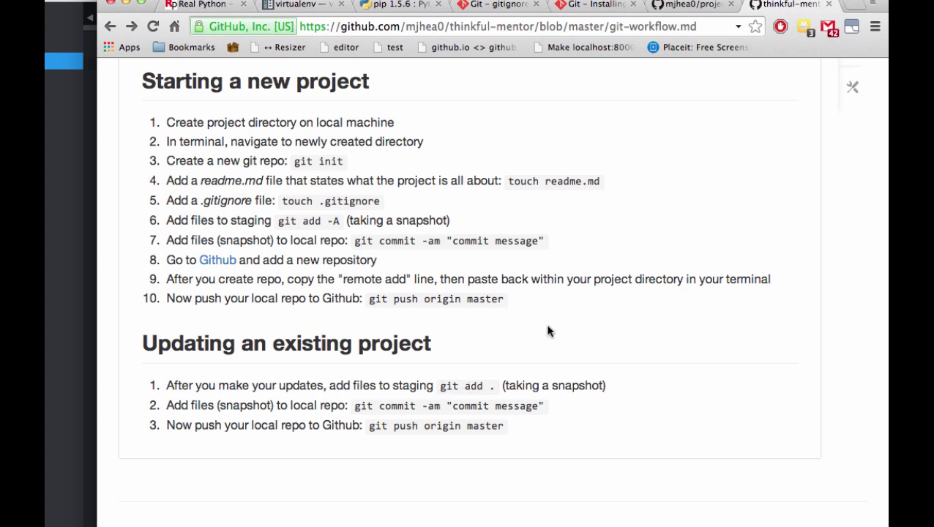
{"action": "mouse_move", "coordinate": [492, 404]}
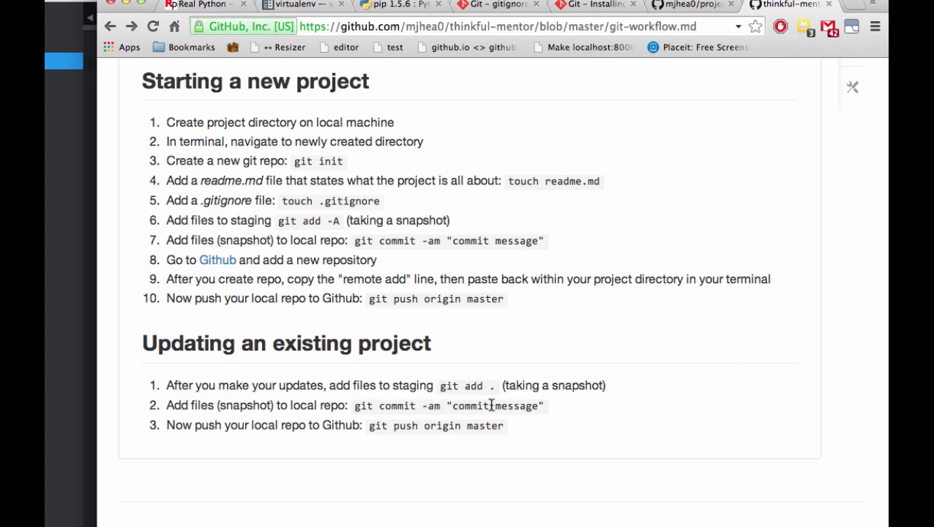
{"action": "mouse_move", "coordinate": [491, 486]}
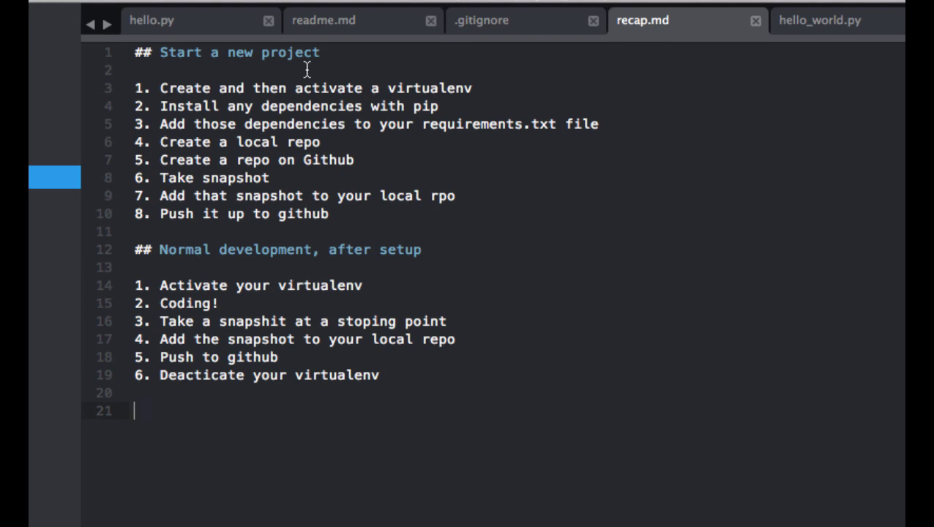
{"action": "mouse_move", "coordinate": [403, 89]}
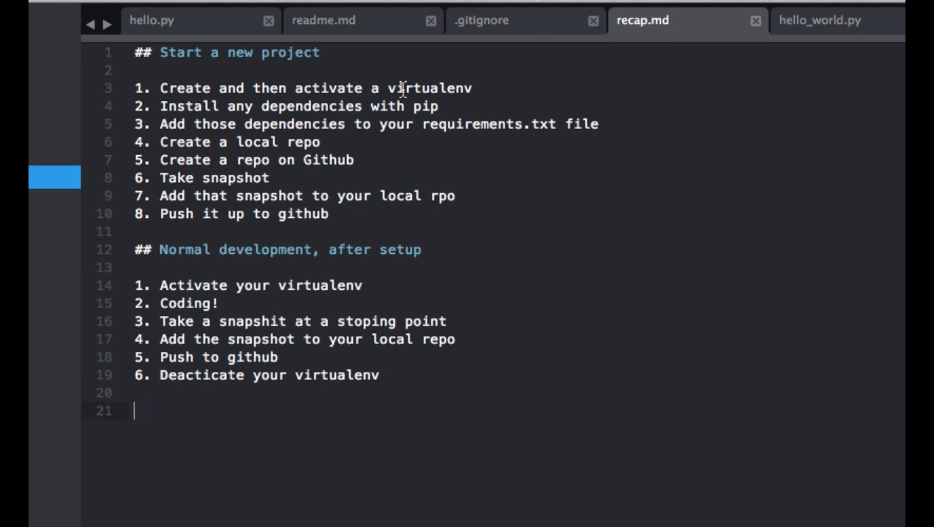
{"action": "mouse_move", "coordinate": [685, 143]}
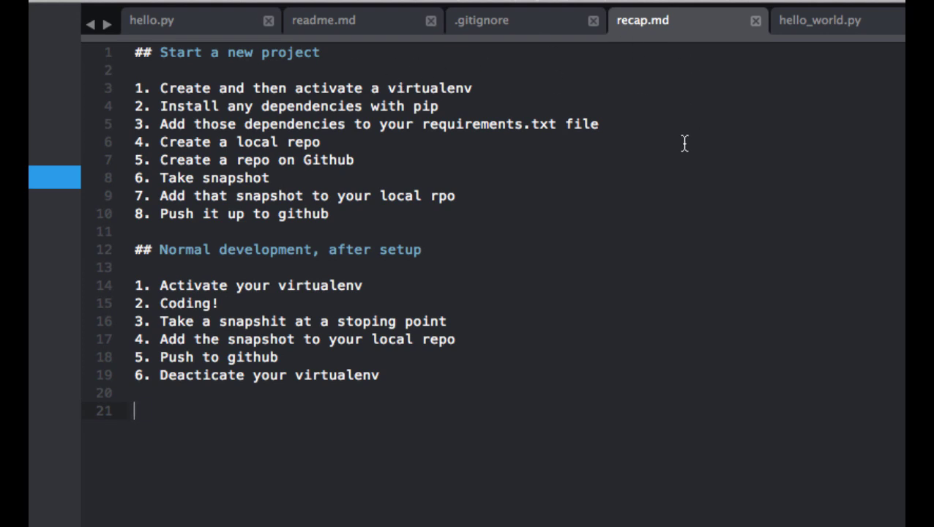
{"action": "mouse_move", "coordinate": [419, 105]}
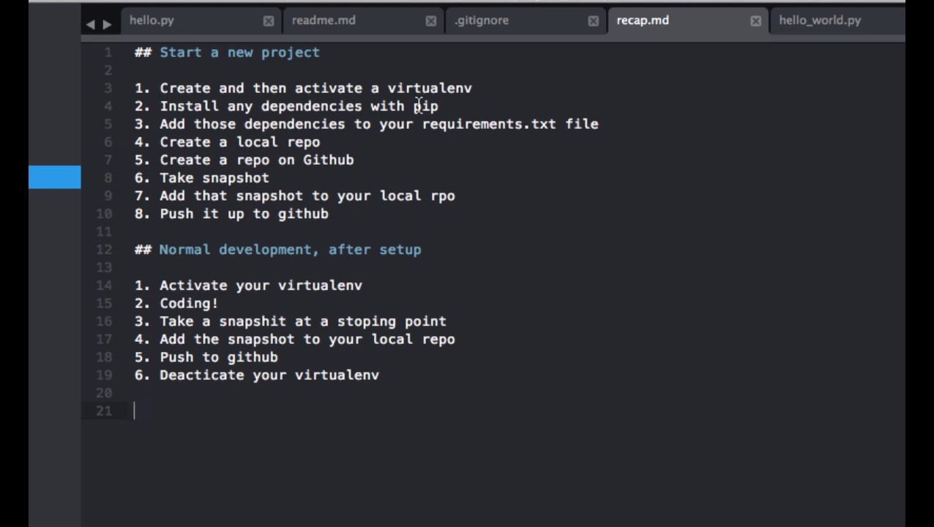
{"action": "mouse_move", "coordinate": [504, 120]}
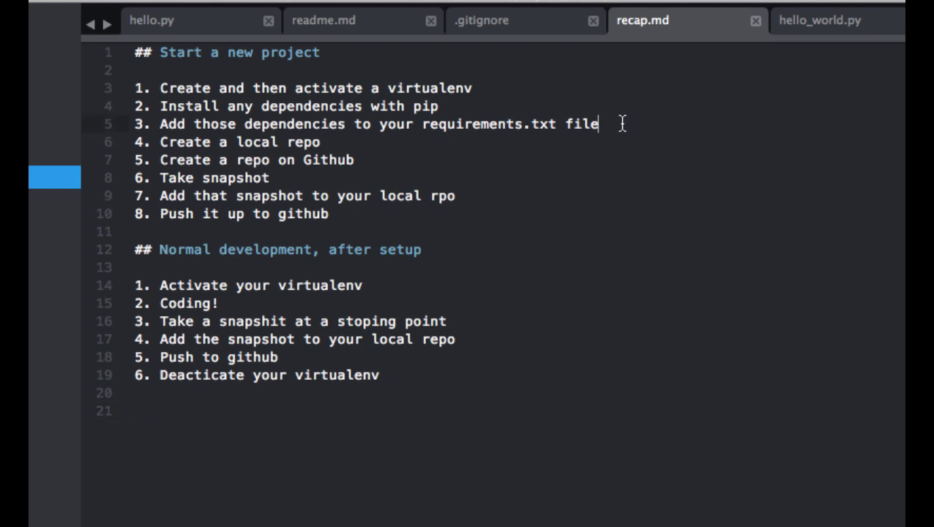
Step: Append '(using pip)' to step 3 and 'of your project' to step 6 in recap.md
{"action": "type", "text": "()"}
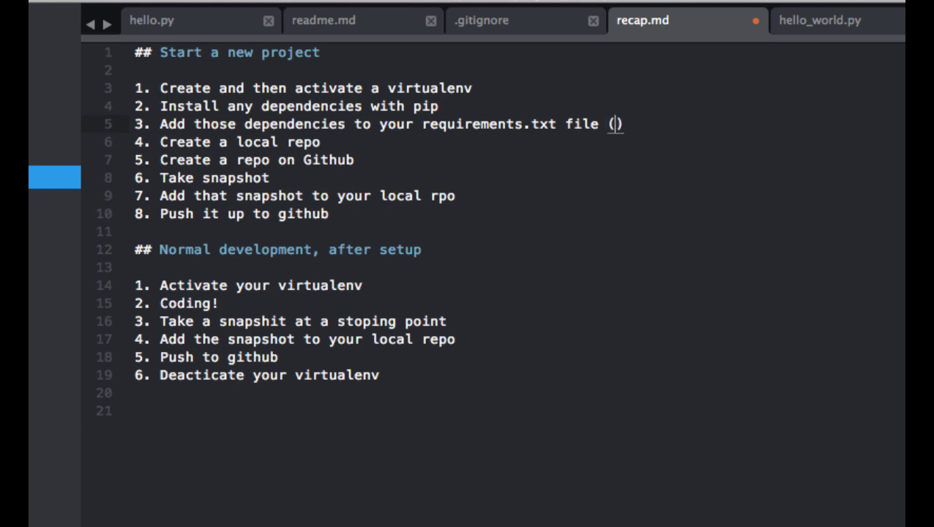
{"action": "type", "text": "using pip"}
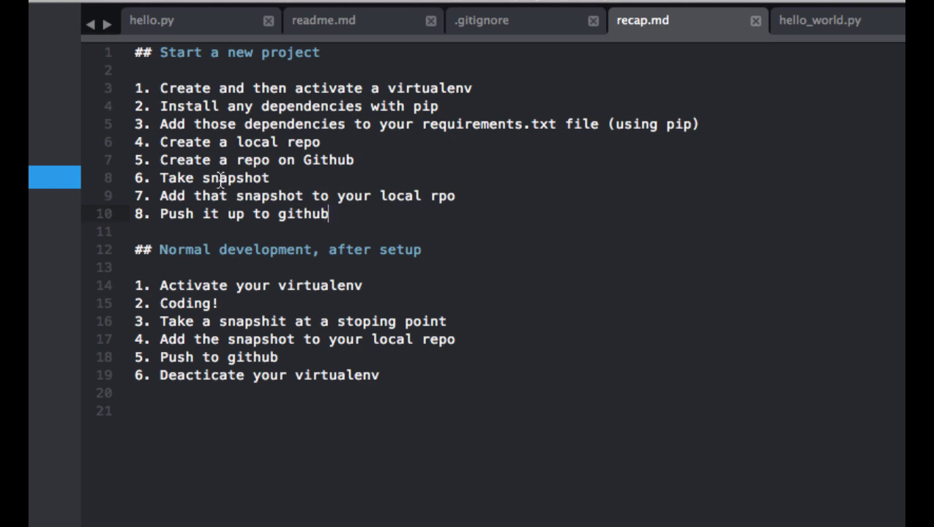
{"action": "type", "text": "of your"}
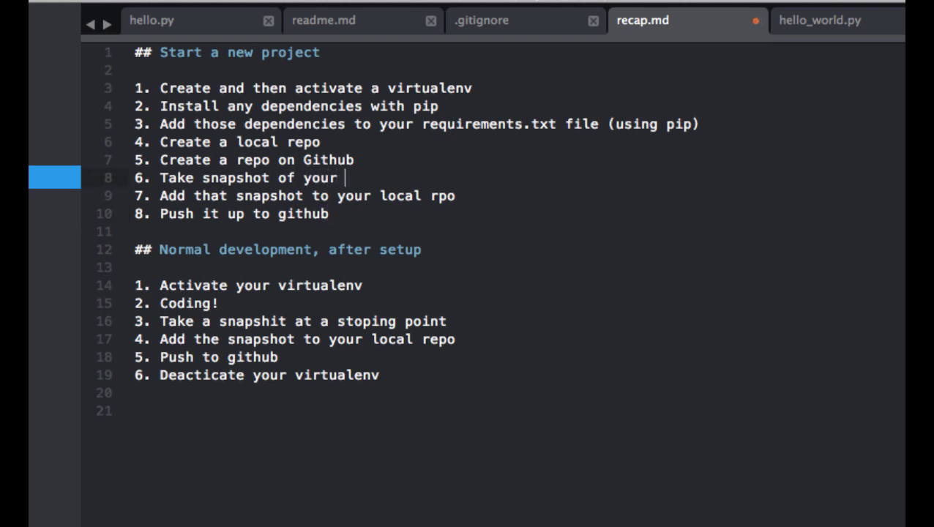
{"action": "type", "text": "project"}
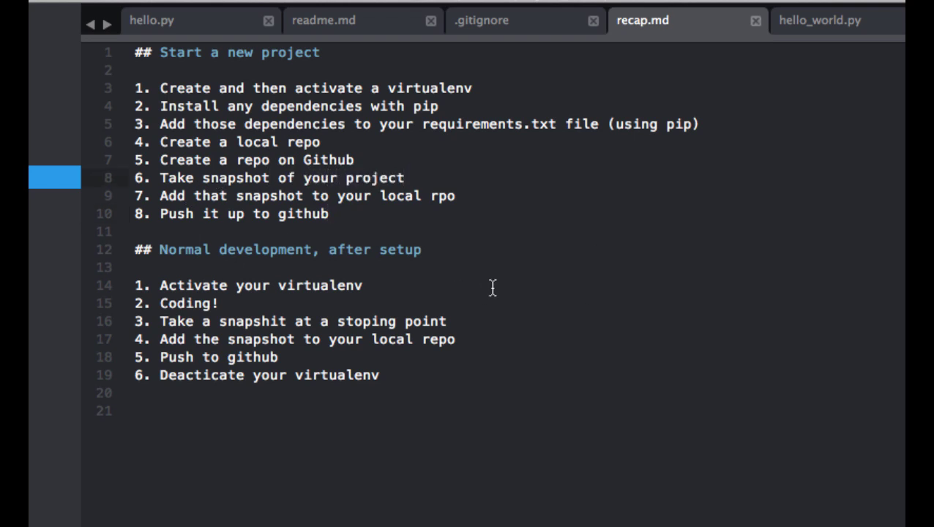
{"action": "mouse_move", "coordinate": [438, 199]}
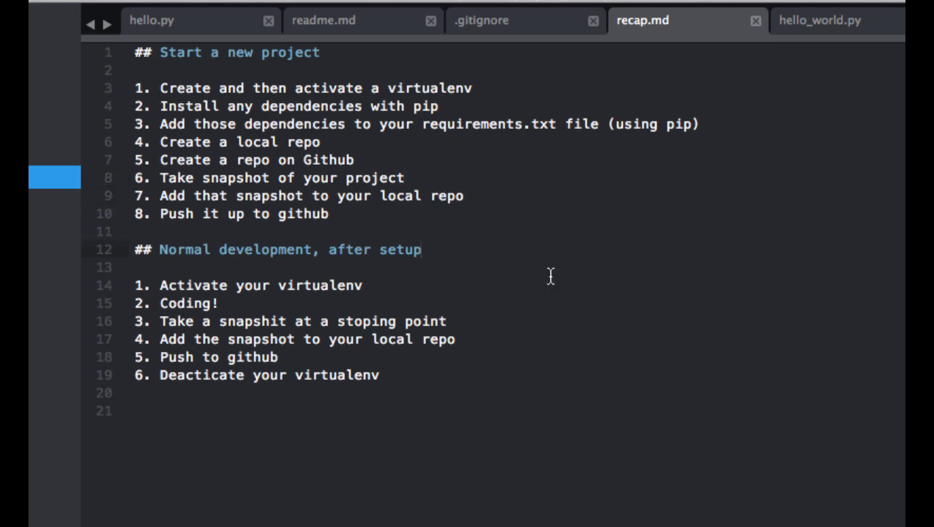
{"action": "mouse_move", "coordinate": [637, 425]}
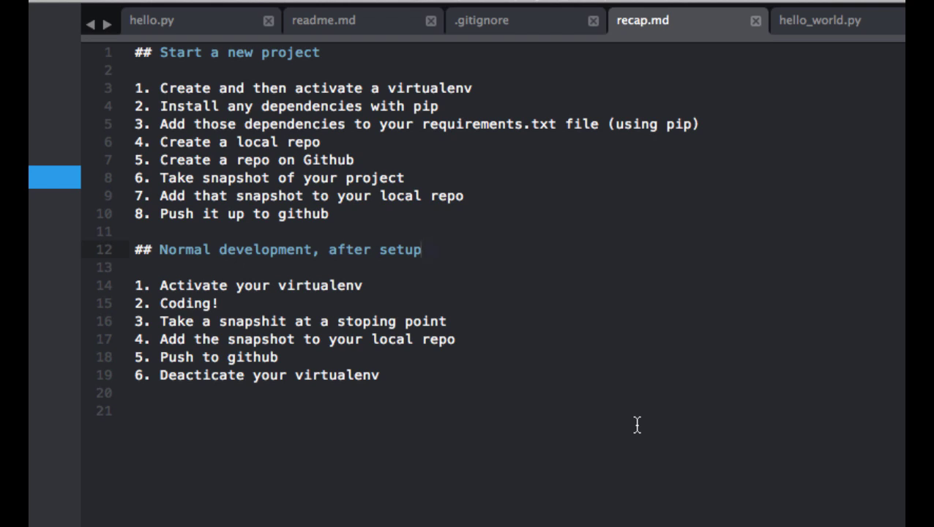
{"action": "mouse_move", "coordinate": [232, 221]}
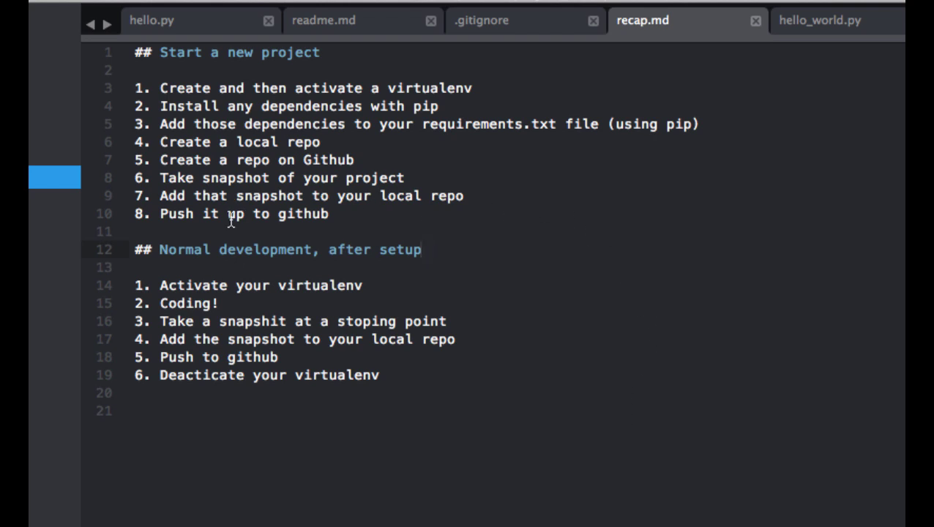
{"action": "mouse_move", "coordinate": [407, 226]}
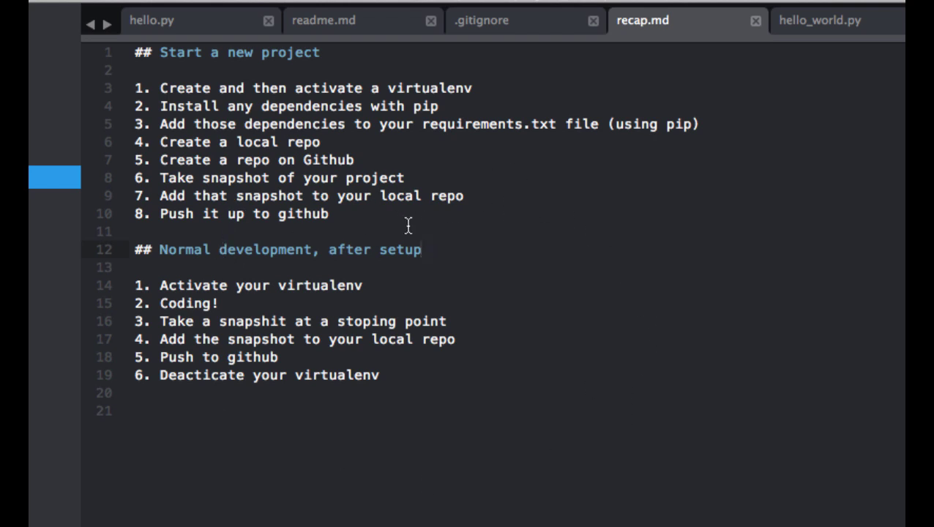
{"action": "mouse_move", "coordinate": [336, 284]}
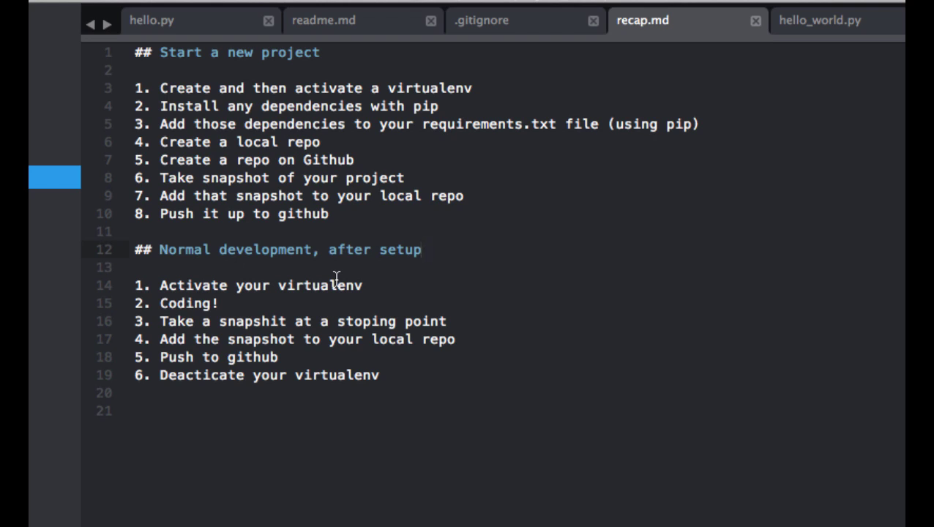
{"action": "mouse_move", "coordinate": [442, 342]}
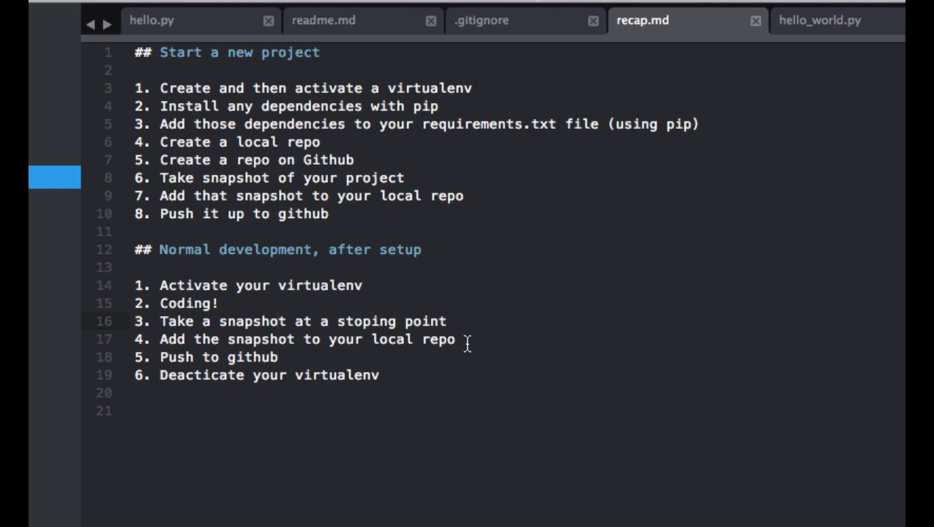
{"action": "mouse_move", "coordinate": [236, 355]}
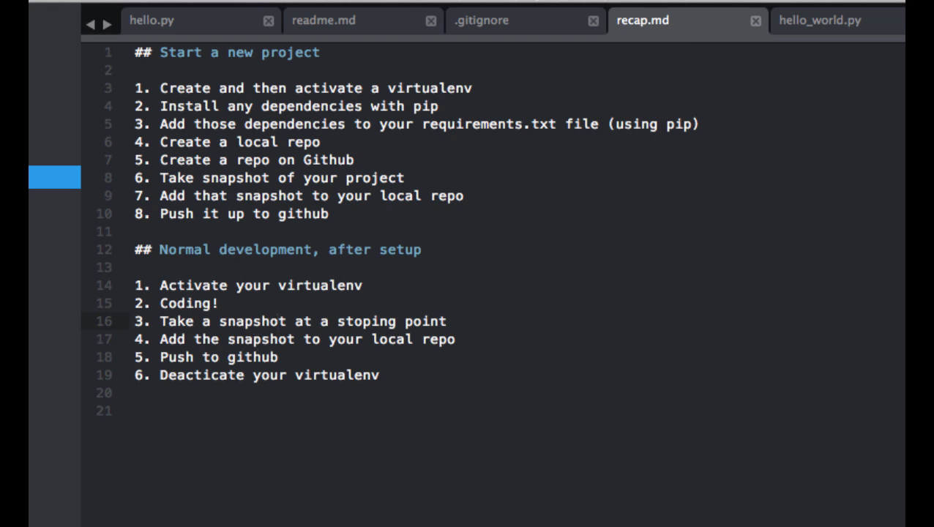
{"action": "mouse_move", "coordinate": [486, 427]}
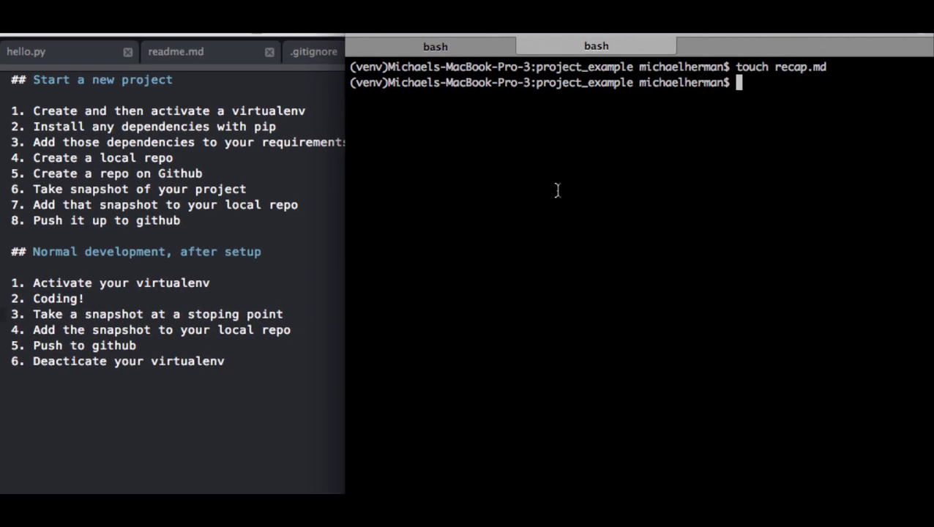
Step: Run 'deactivate' then 'source venv/bin/activate' to restore the (venv) prompt
{"action": "type", "text": "deactivate"}
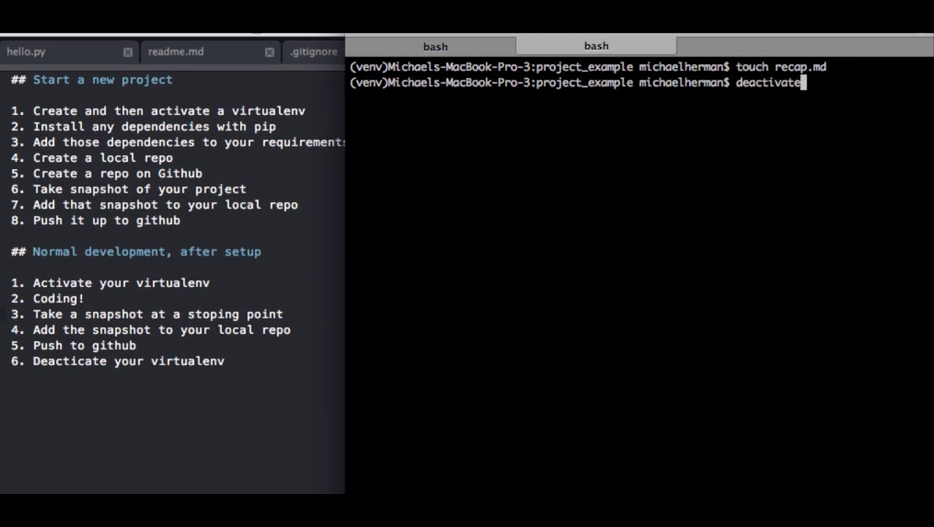
{"action": "type", "text": "sour"}
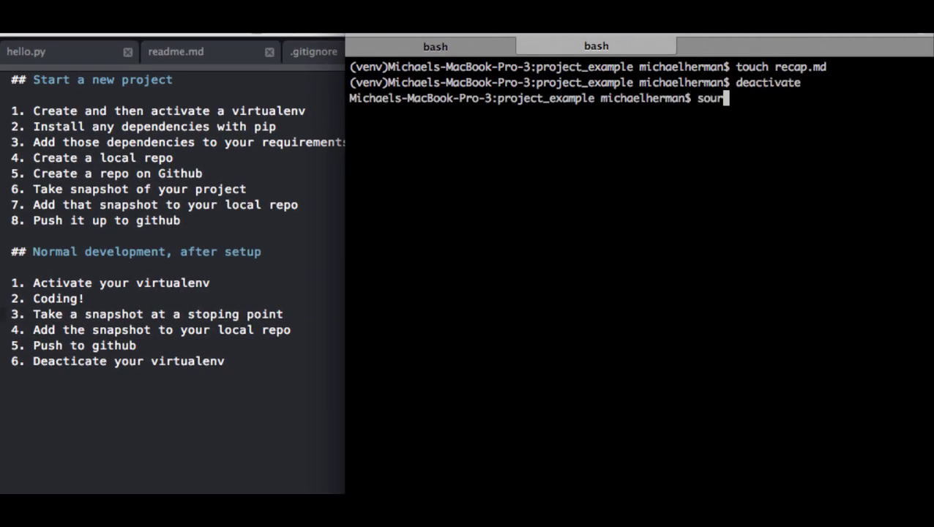
{"action": "type", "text": "ce en"}
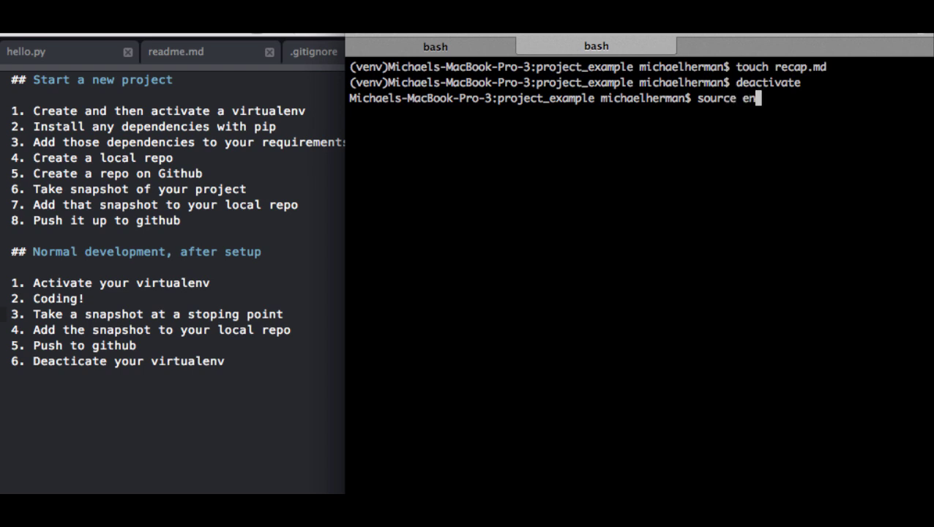
{"action": "type", "text": "venv/b"}
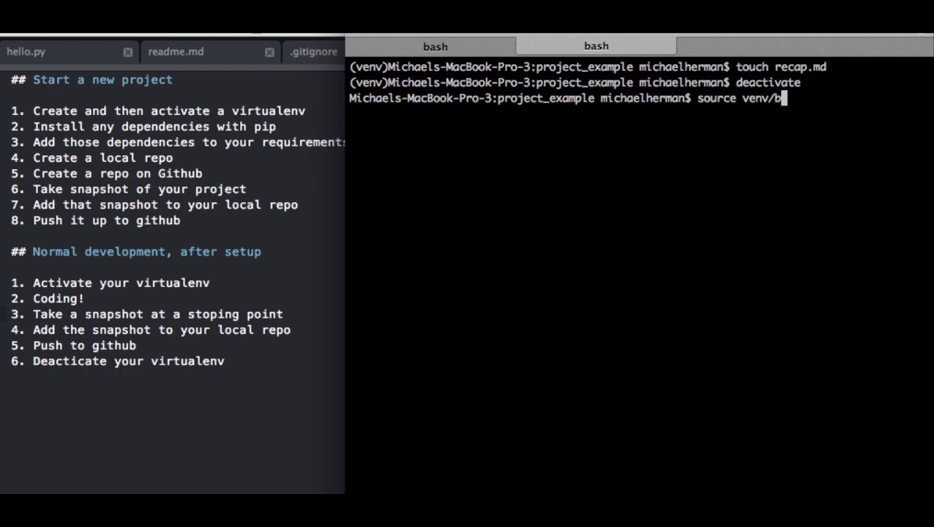
{"action": "type", "text": "in/activate"}
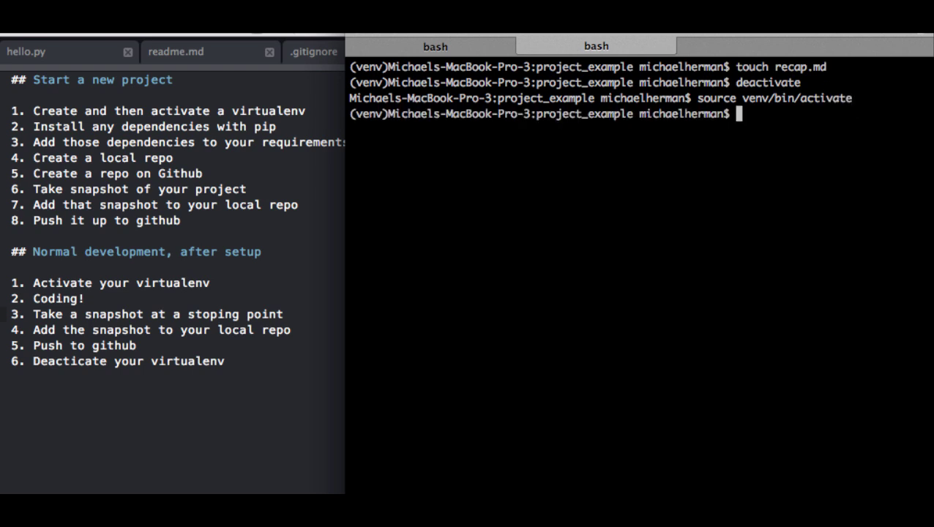
{"action": "mouse_move", "coordinate": [302, 234]}
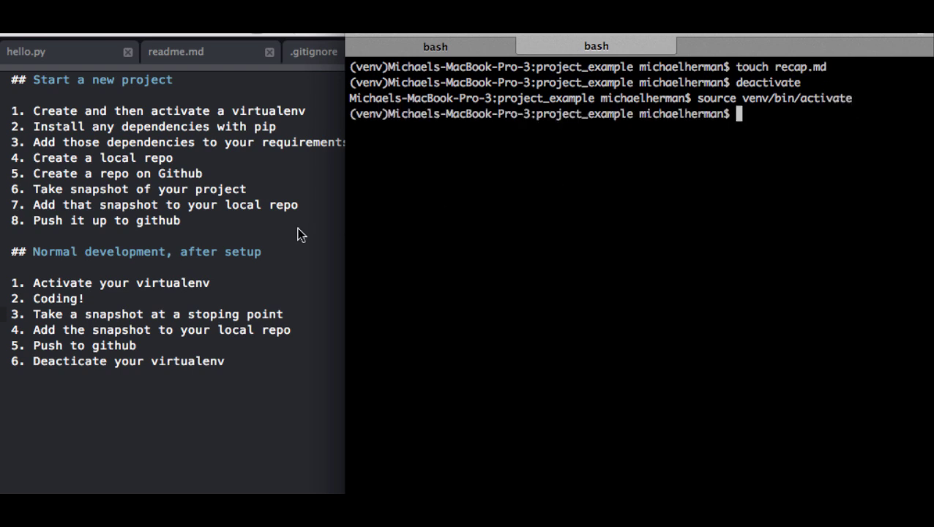